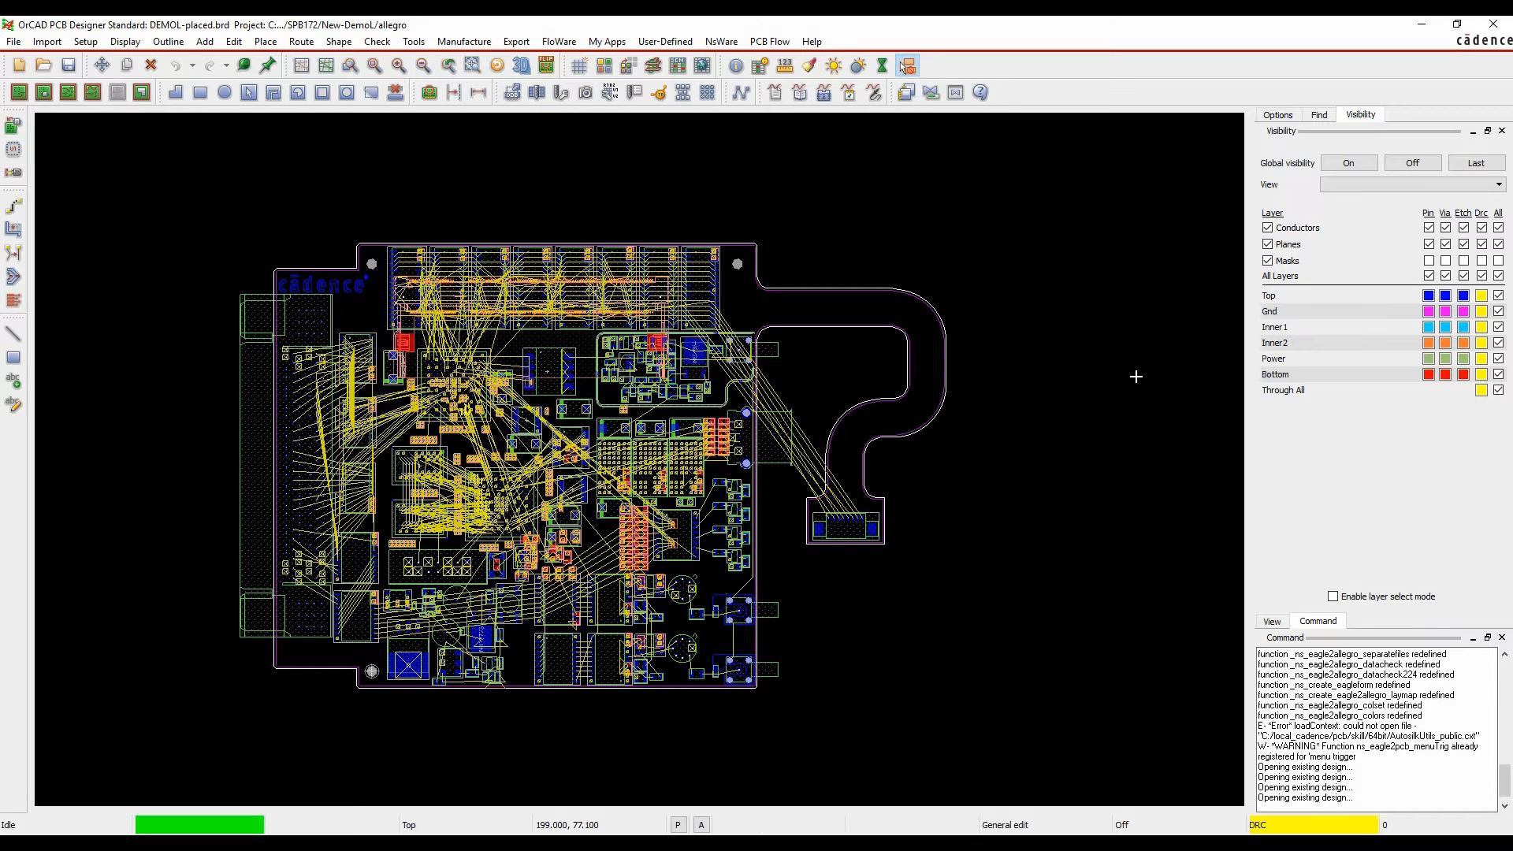
pyautogui.moveTo(66, 36)
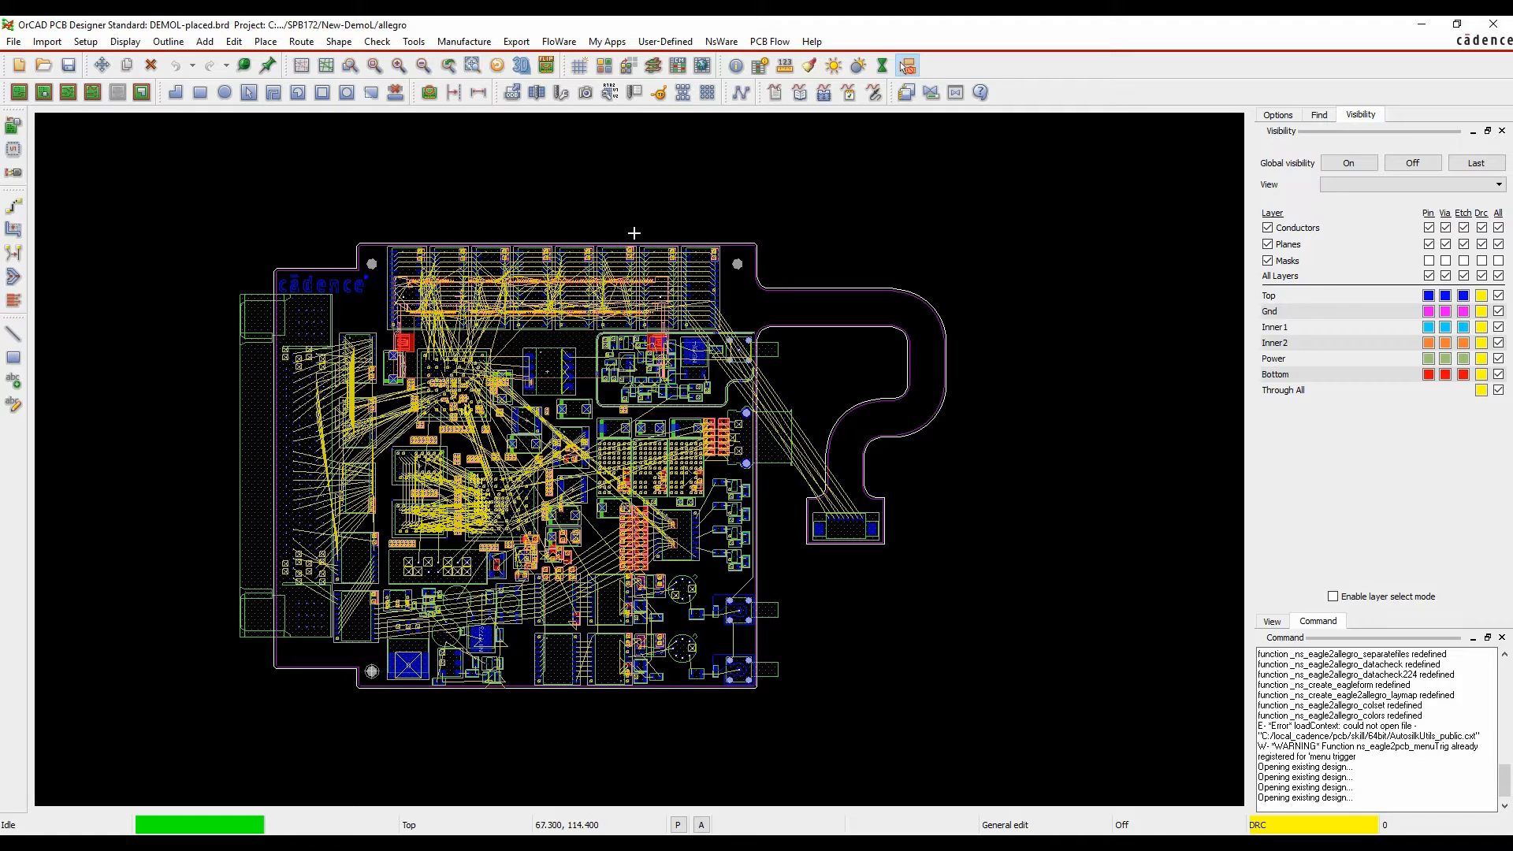
pyautogui.moveTo(794, 135)
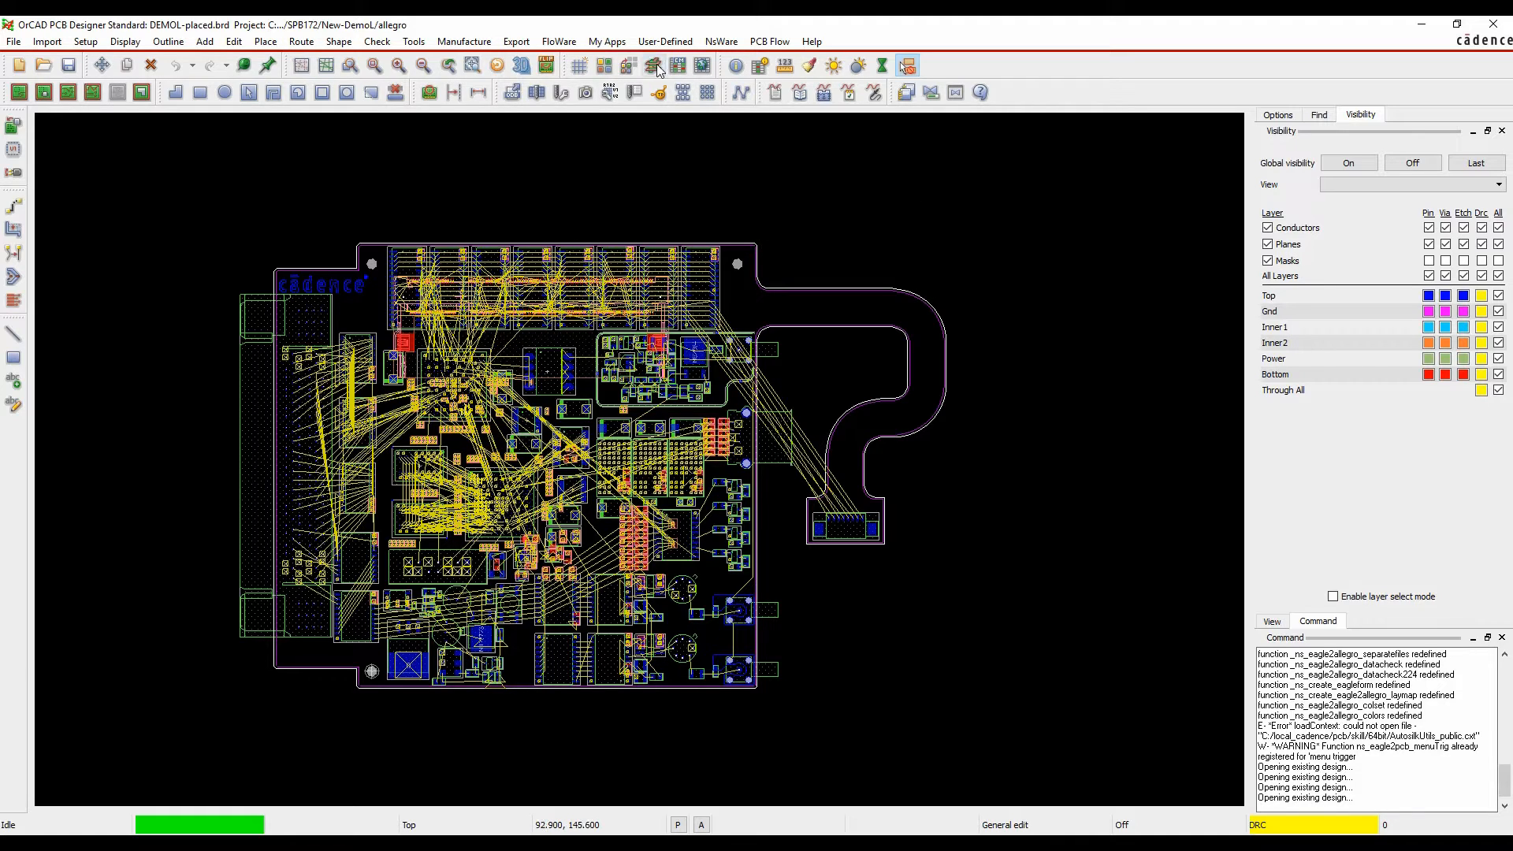
# Step: In the Cross Section Editor, set INNER1 trace width to 0.227 mm for about 50.8-ohm impedance and accept
pyautogui.click(85, 41)
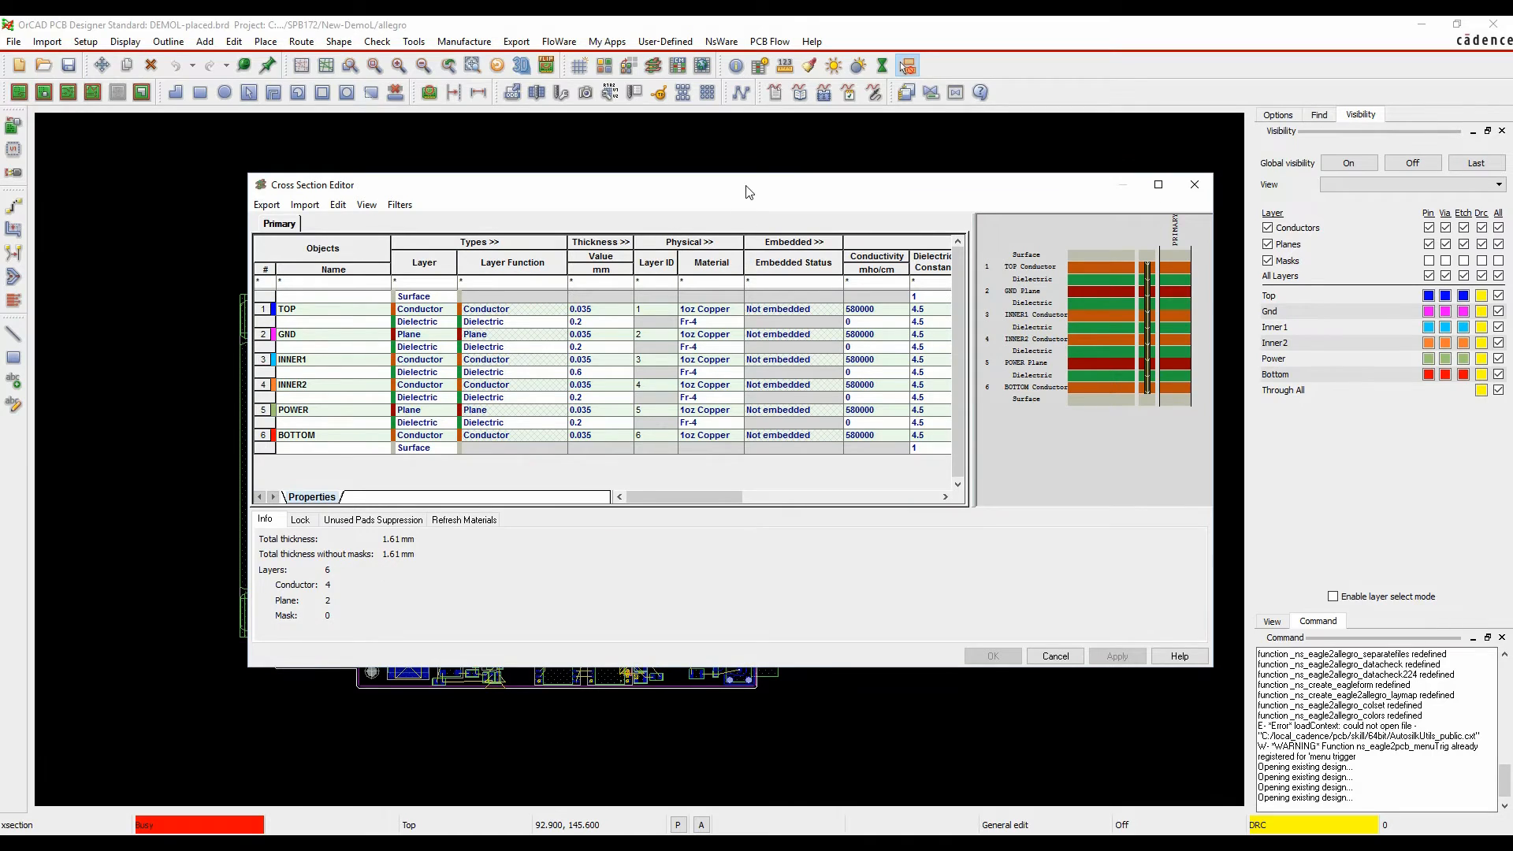
pyautogui.moveTo(747, 184); pyautogui.dragTo(572, 184)
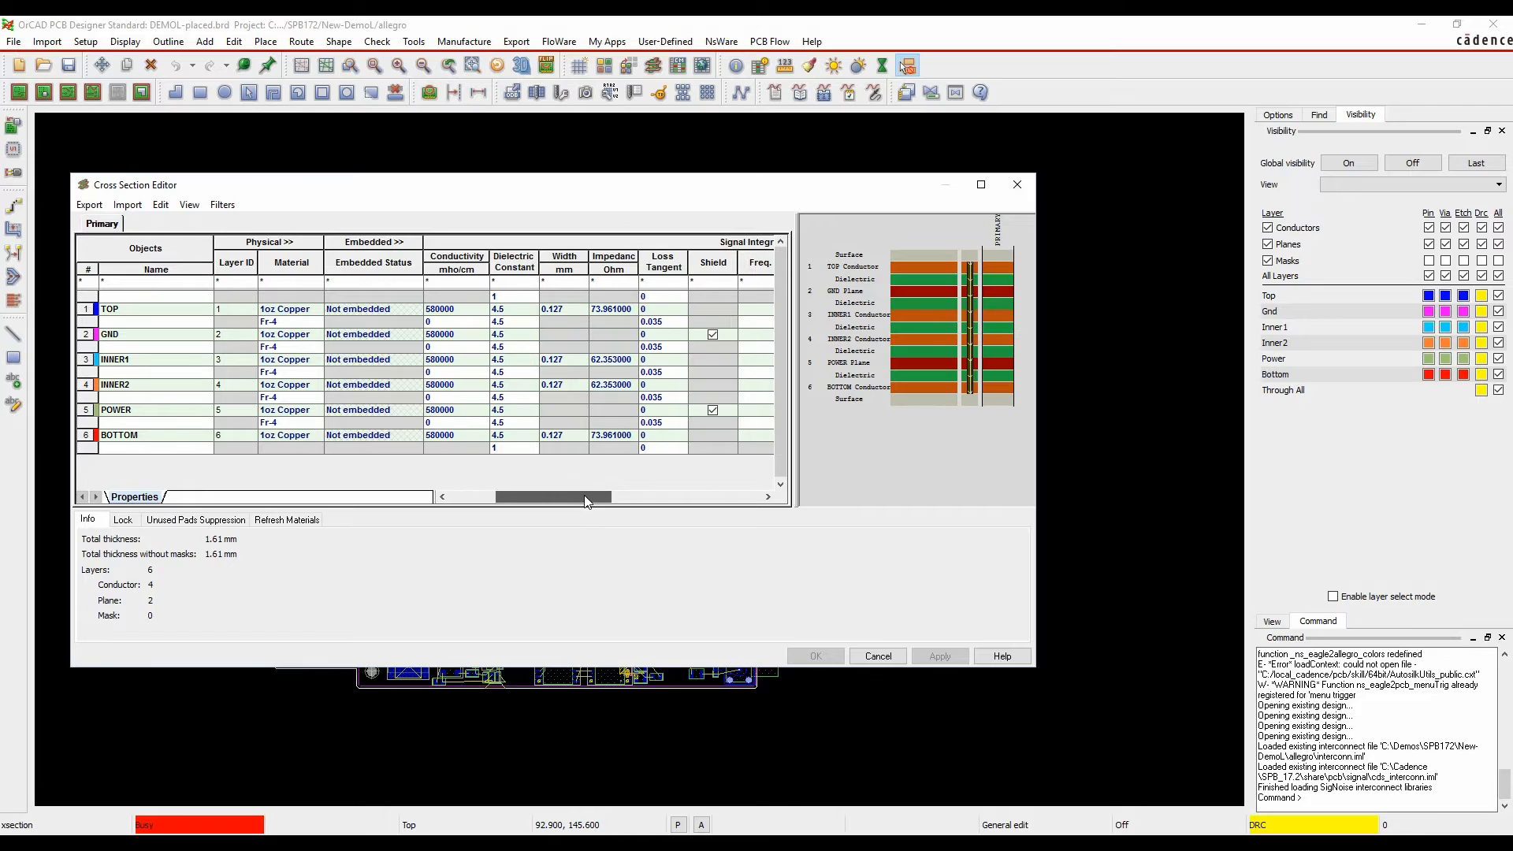
pyautogui.moveTo(553, 496); pyautogui.dragTo(613, 497)
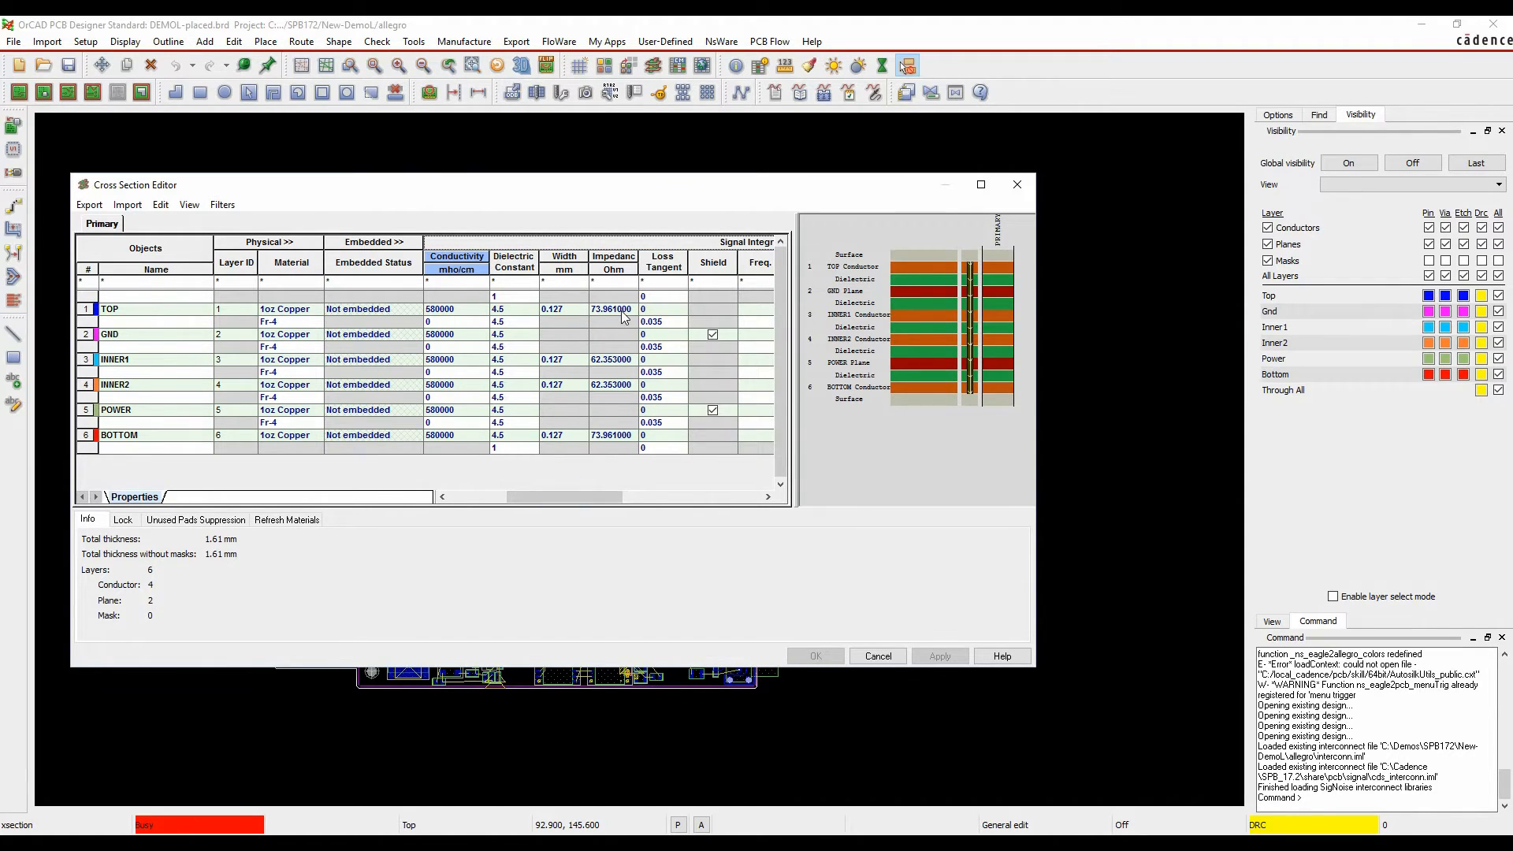
pyautogui.moveTo(633, 368)
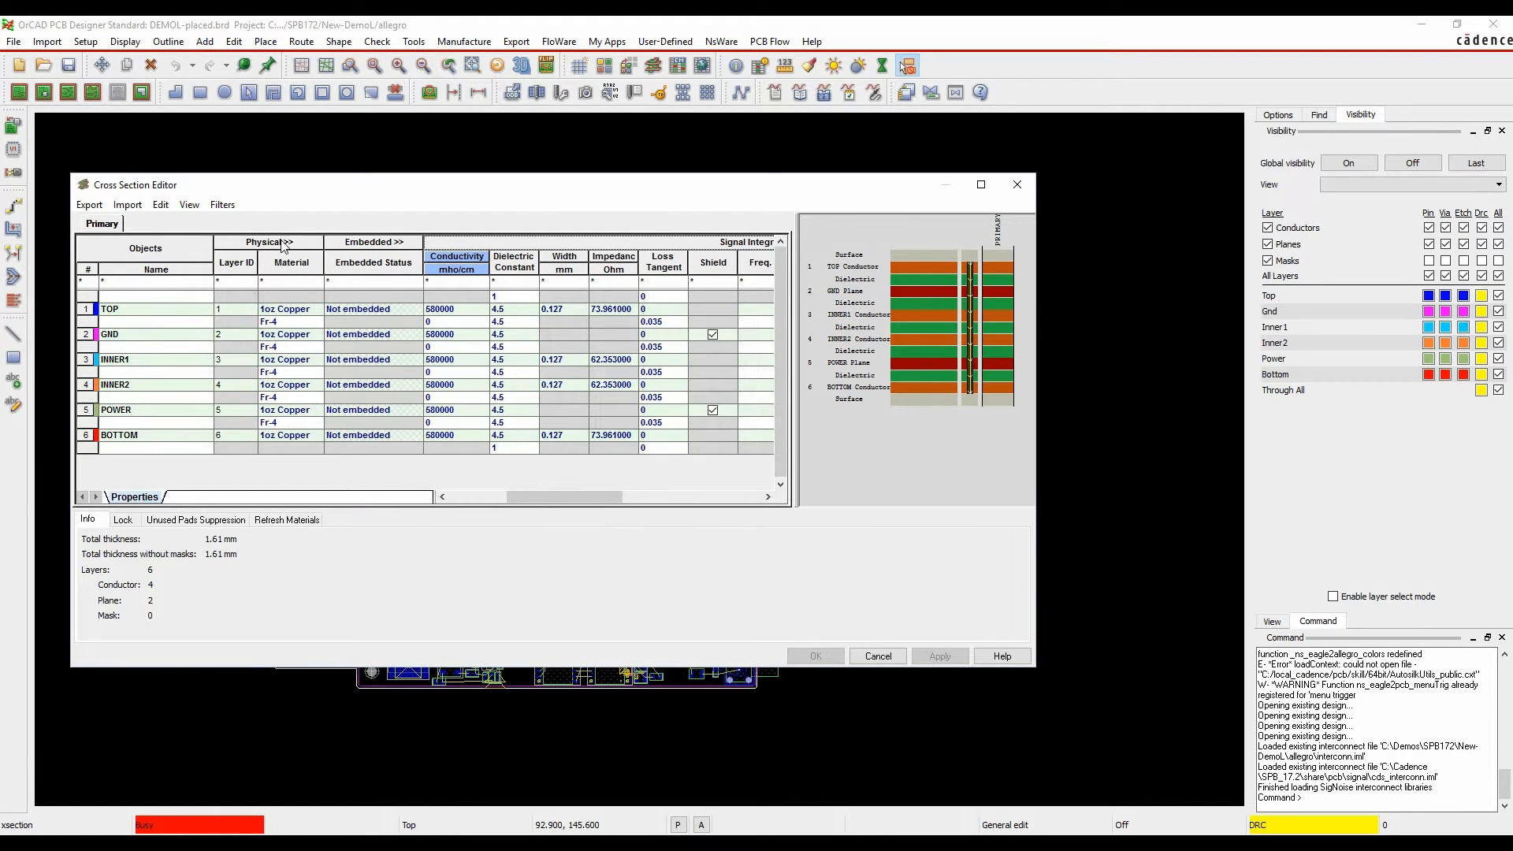
pyautogui.click(265, 242)
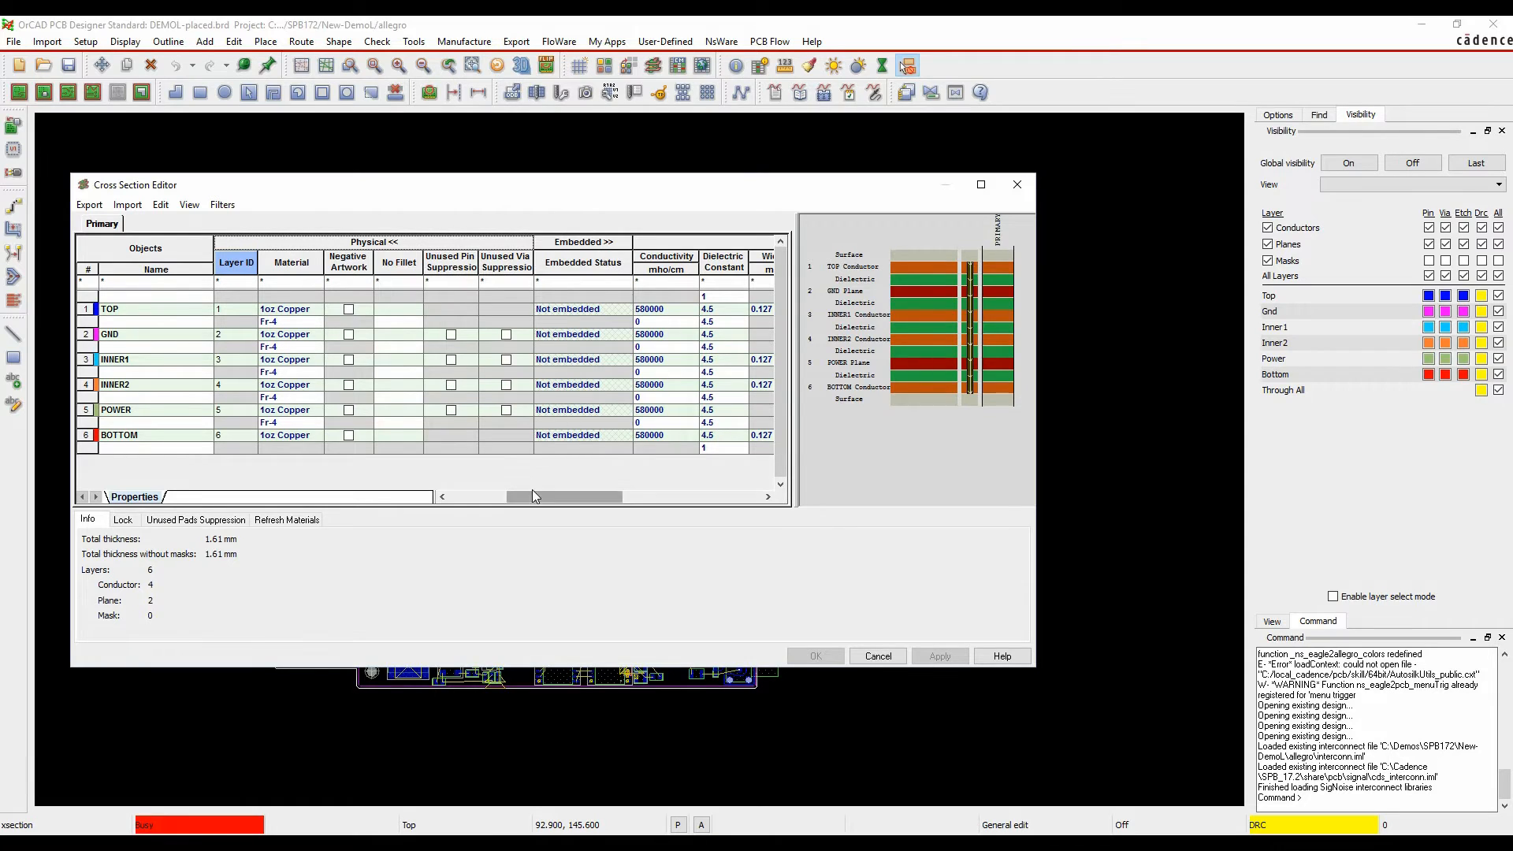
pyautogui.moveTo(531, 496); pyautogui.dragTo(583, 497)
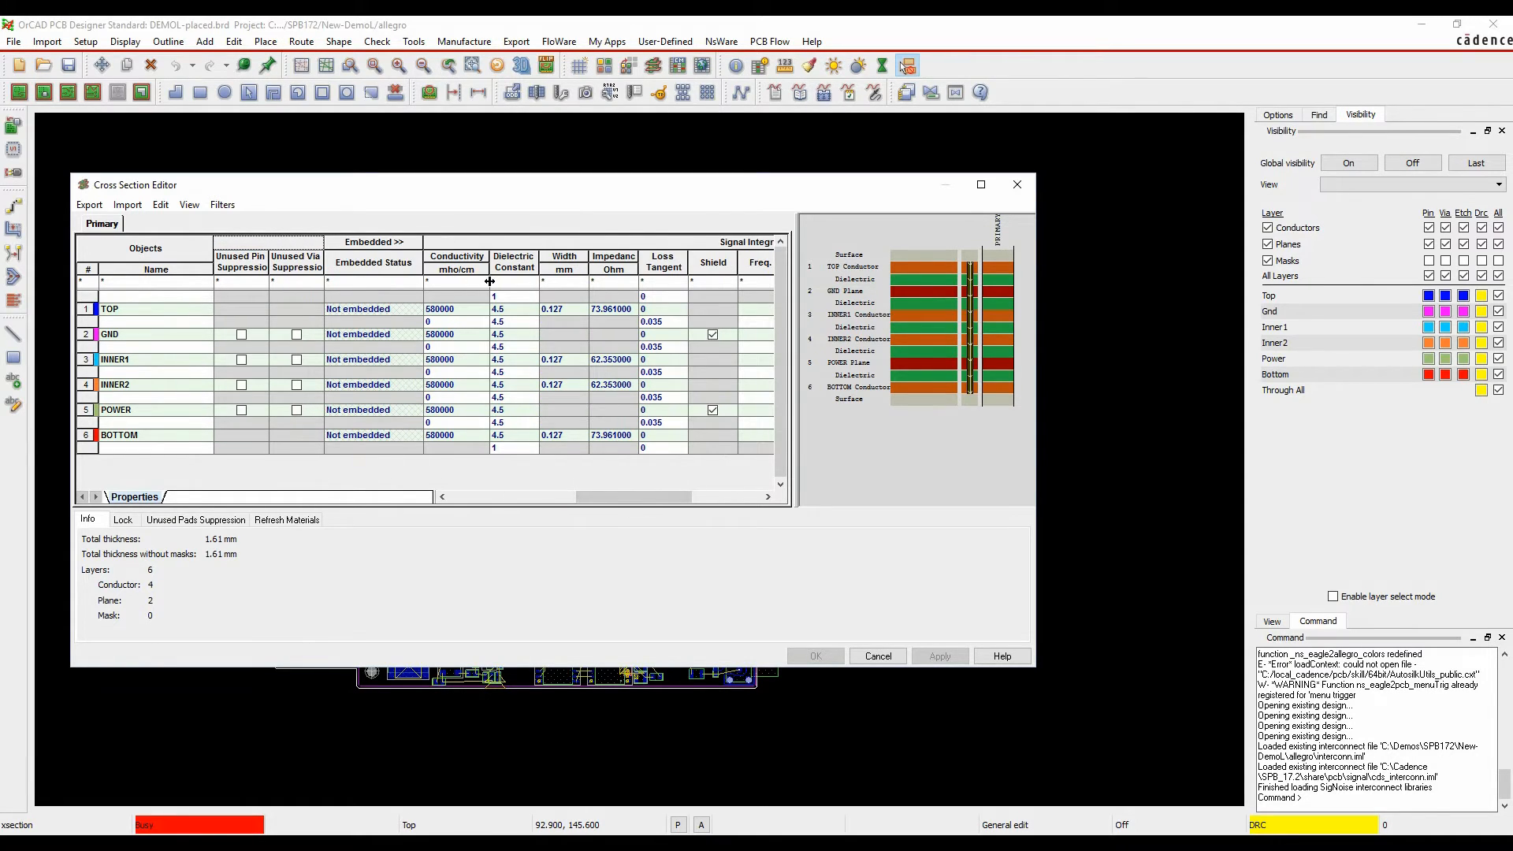
pyautogui.moveTo(632, 362)
pyautogui.write('0.227')
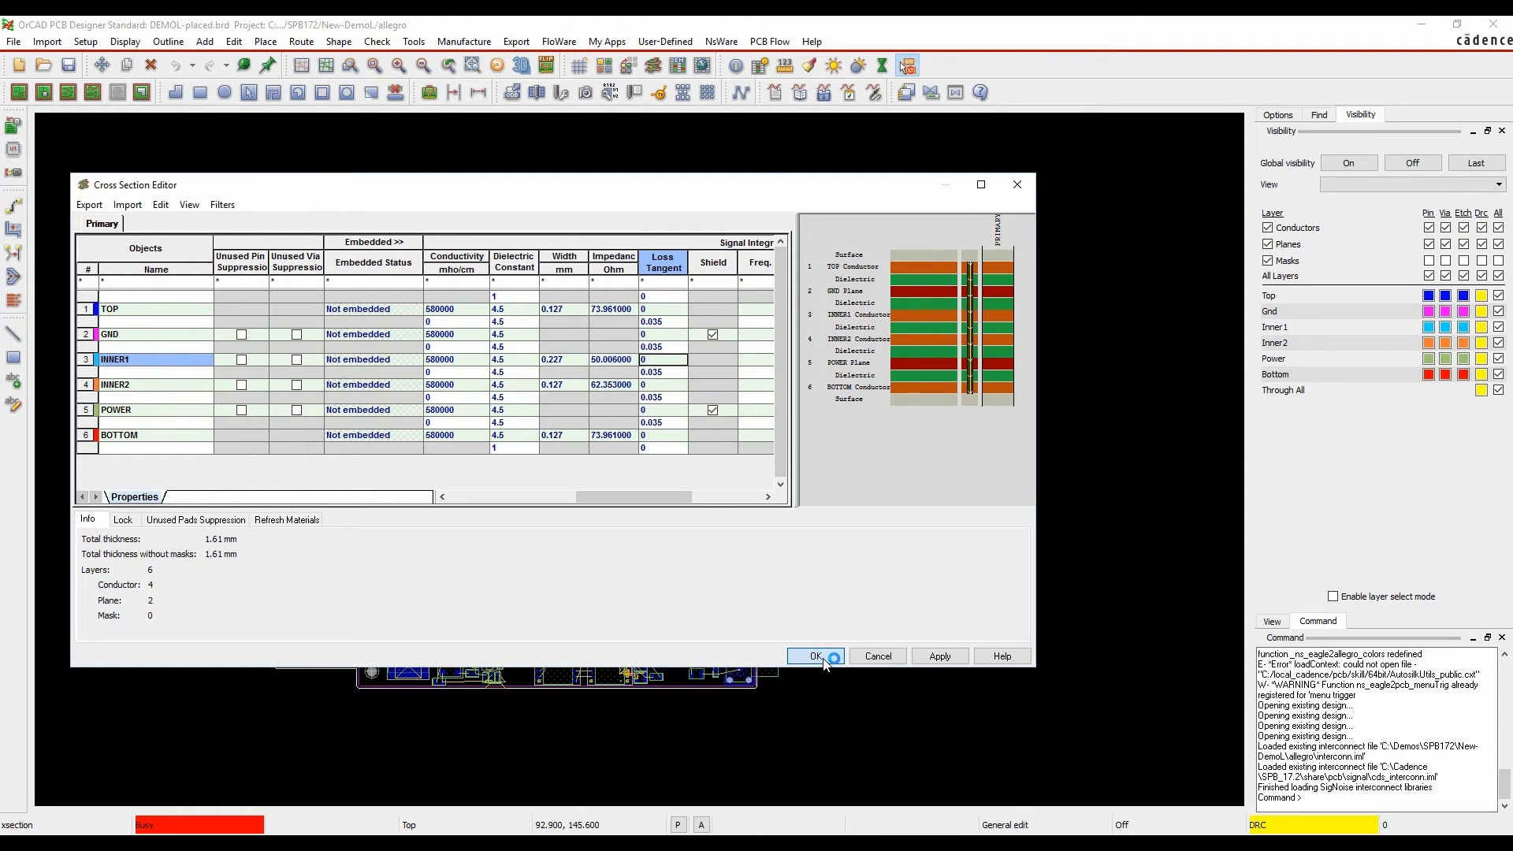
pyautogui.click(813, 655)
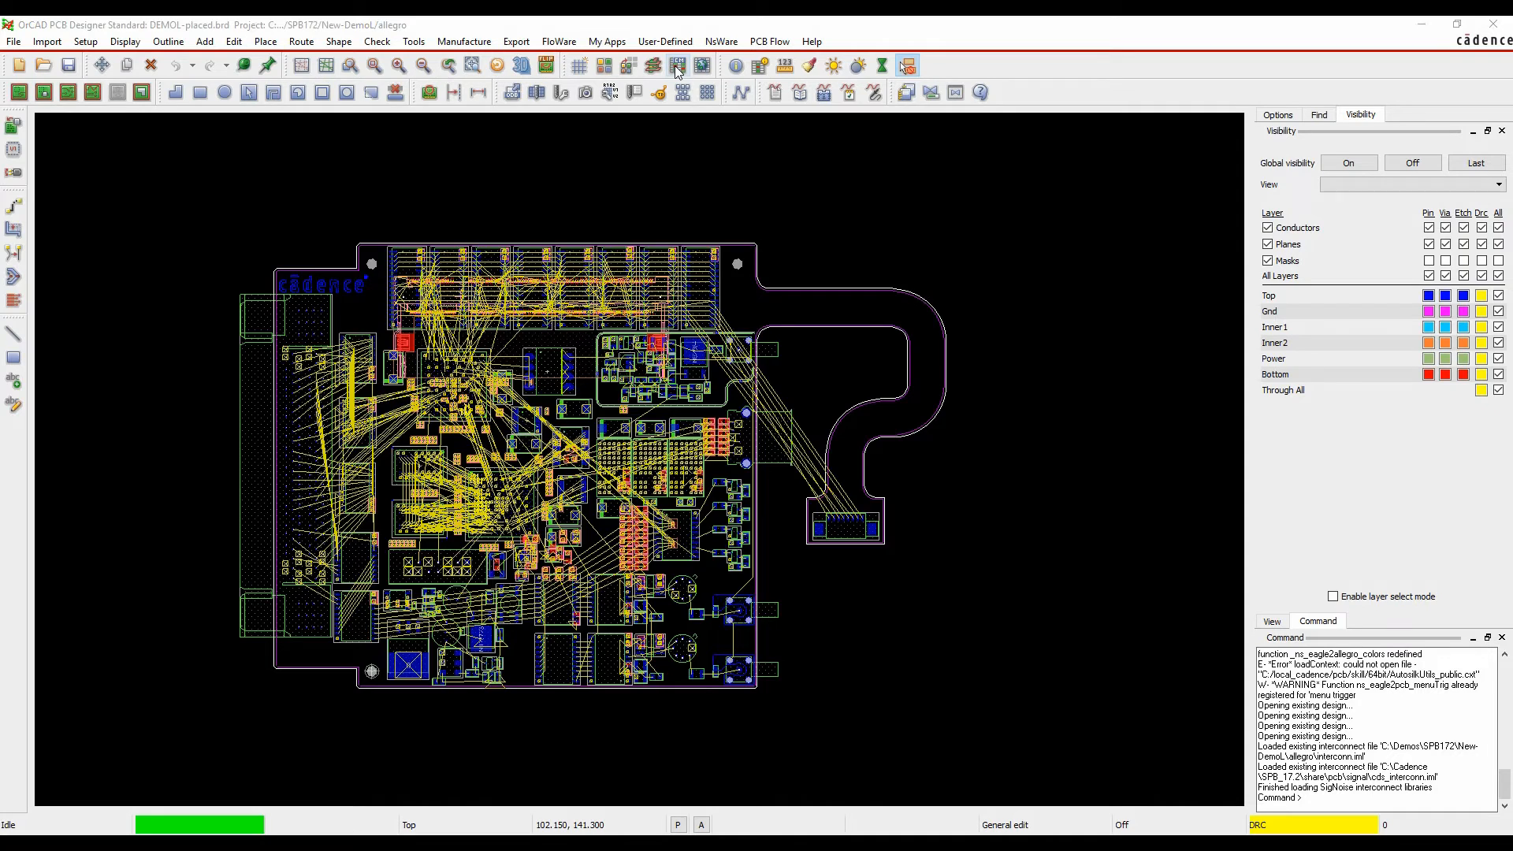
# Step: Create a 50OHM physical constraint set from RF with 0.227 mm minimum line width, then close the manager
pyautogui.click(678, 65)
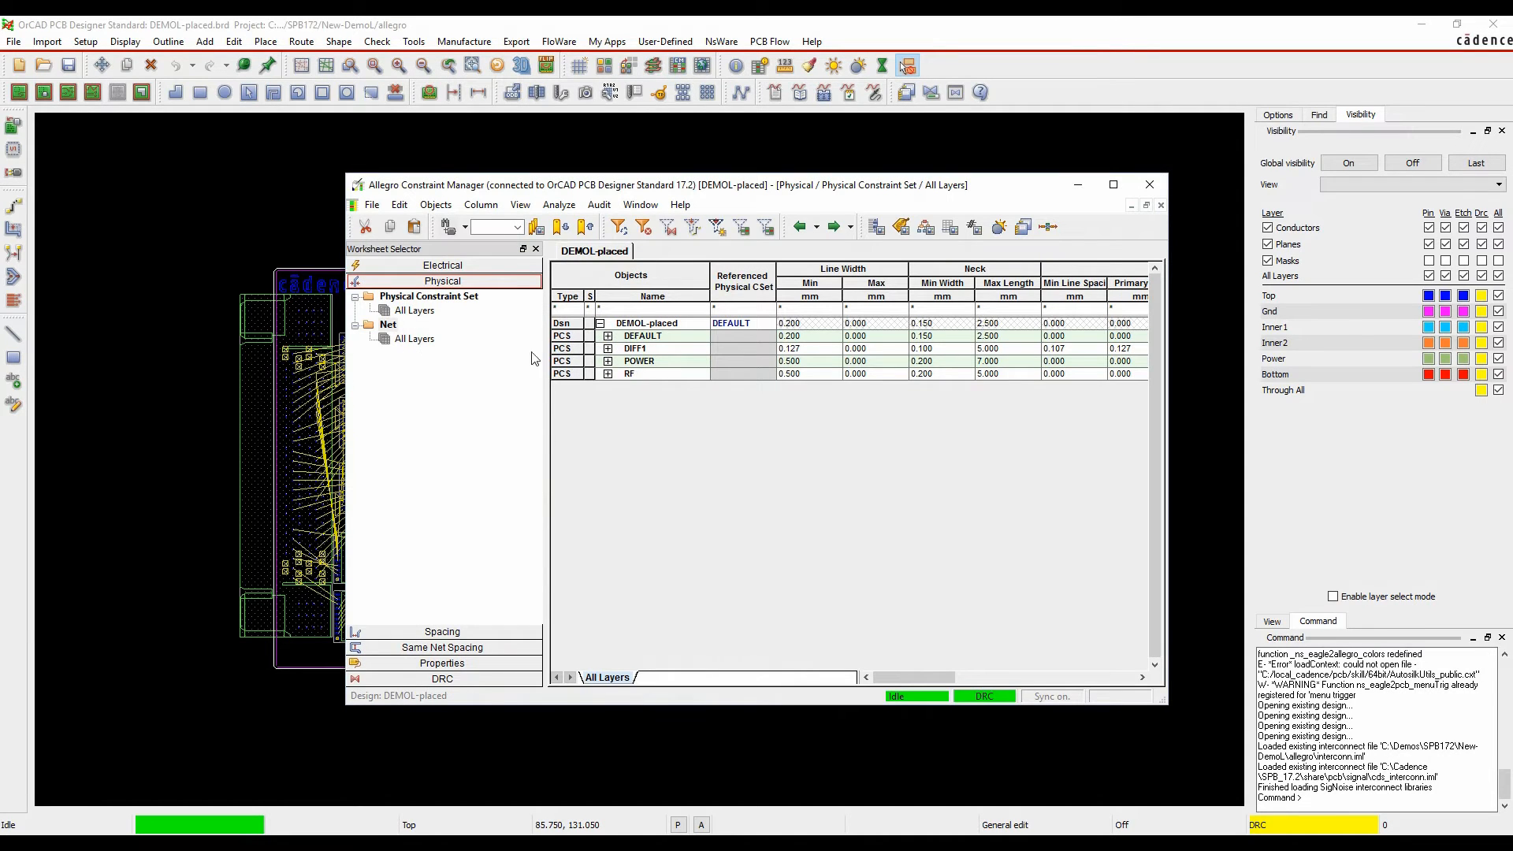
pyautogui.rightClick(638, 374)
pyautogui.write('50oh')
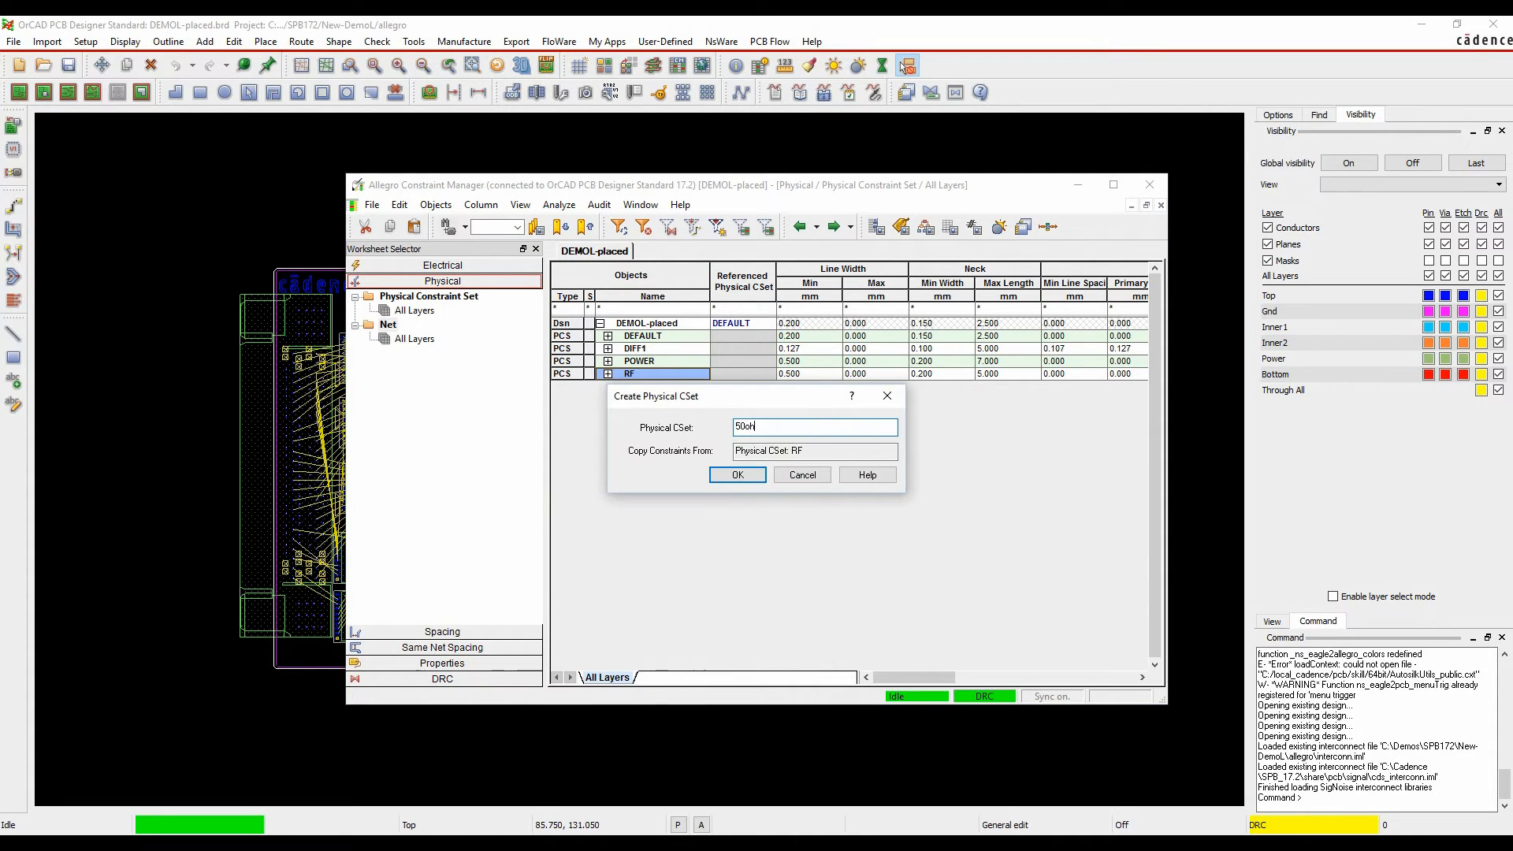
pyautogui.click(738, 474)
pyautogui.write('0.227')
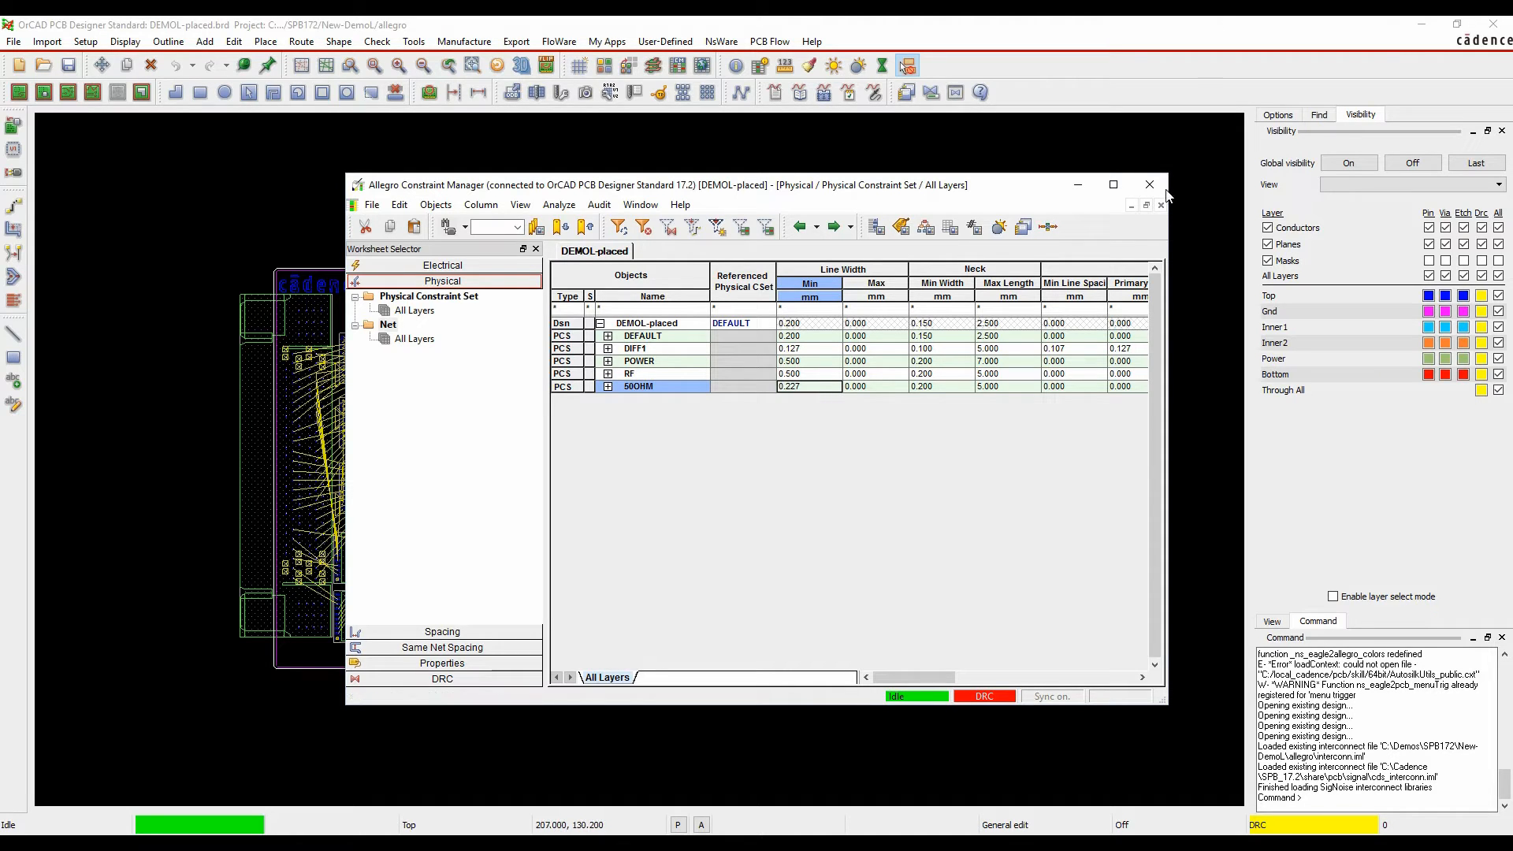
pyautogui.click(1149, 184)
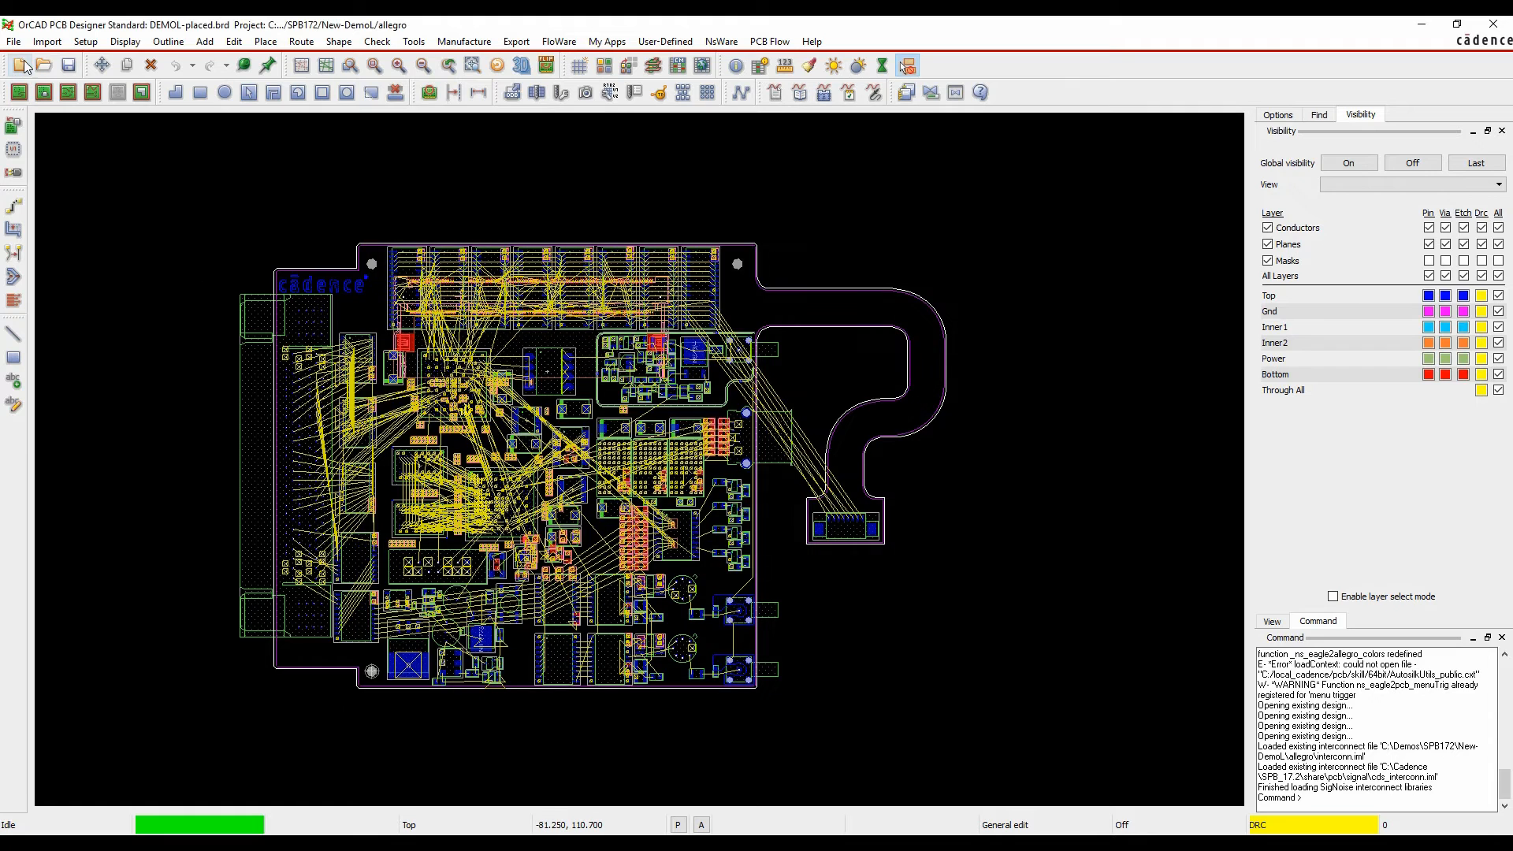
# Step: Change the product edition to Professional w/PSpice and dismiss the disabled-features warning
pyautogui.click(15, 40)
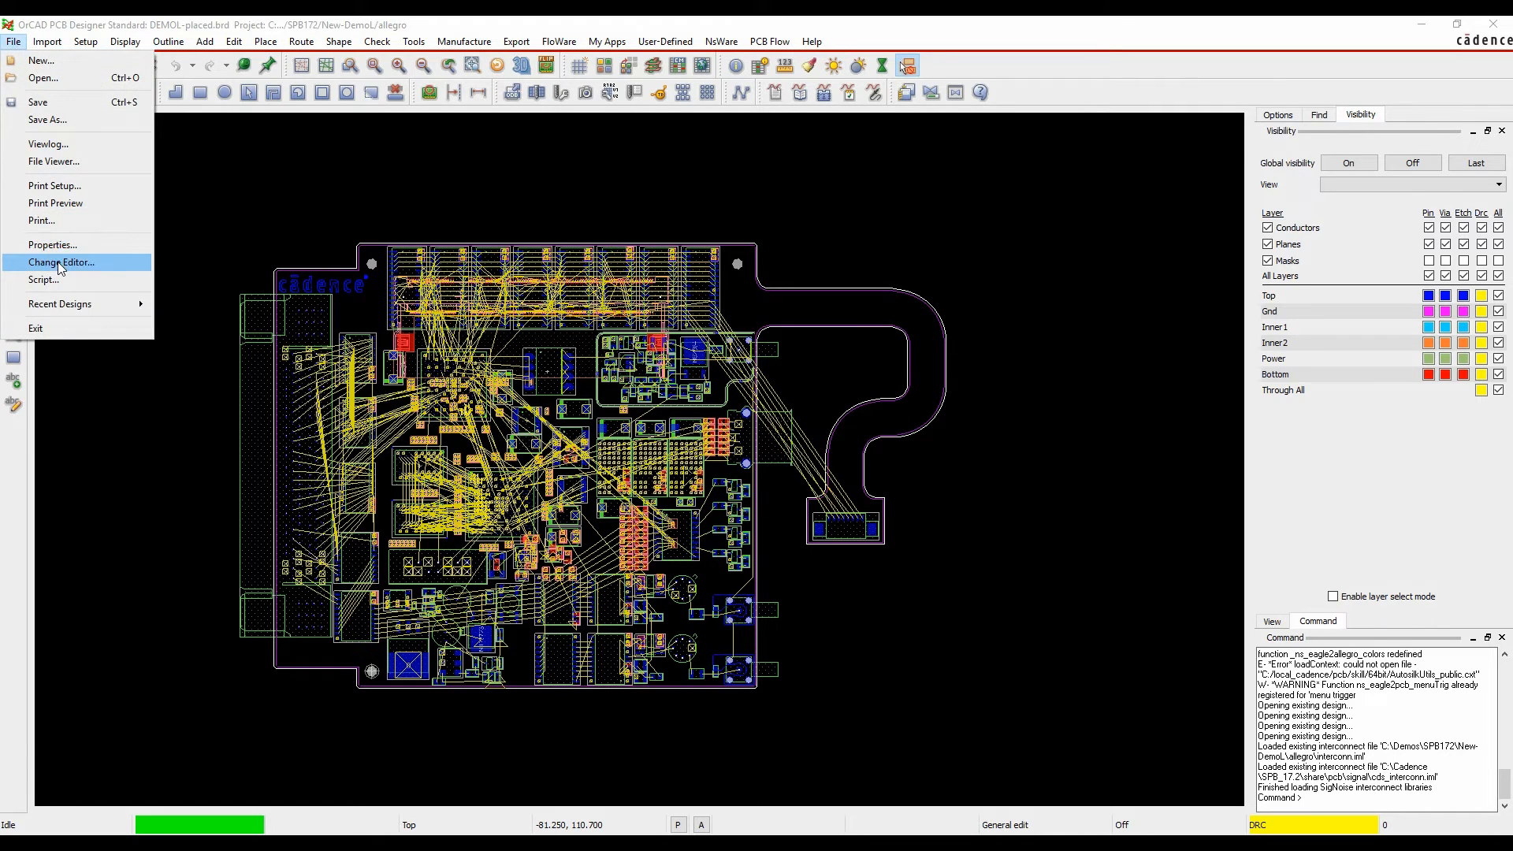
pyautogui.click(61, 262)
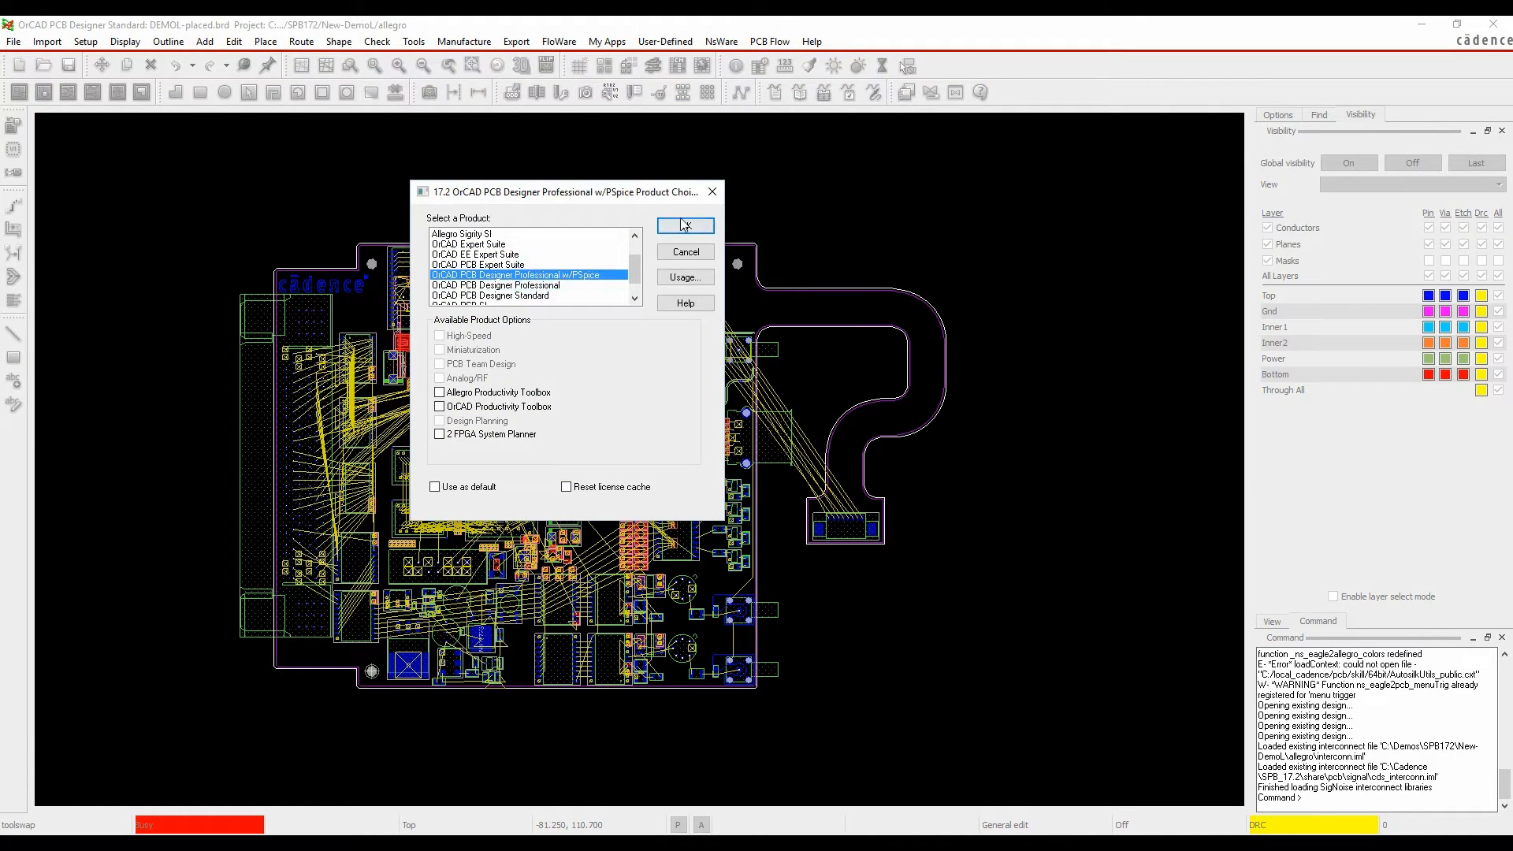
pyautogui.click(684, 225)
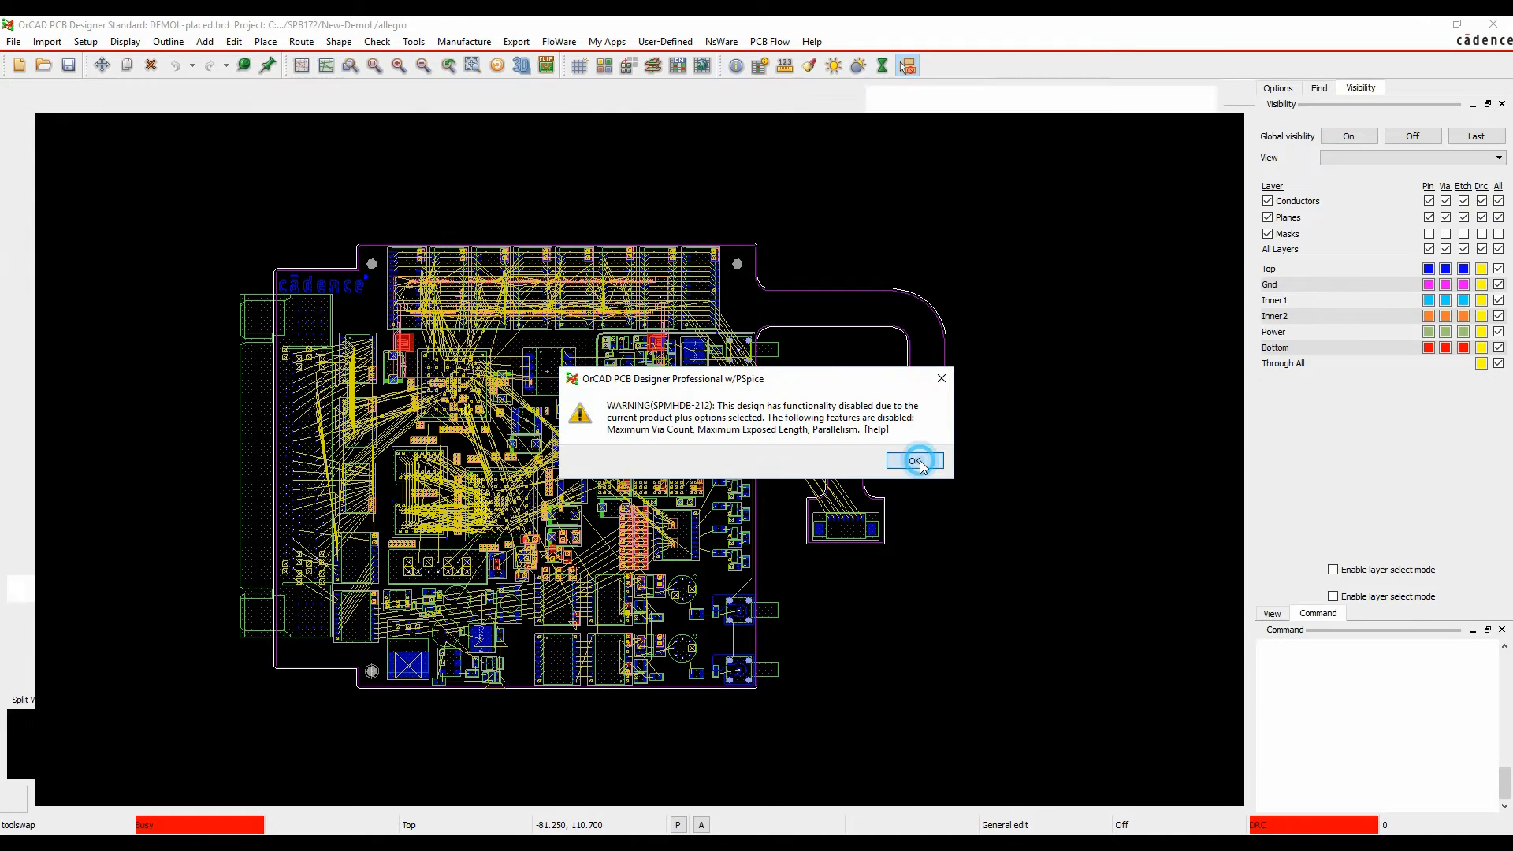
pyautogui.click(913, 460)
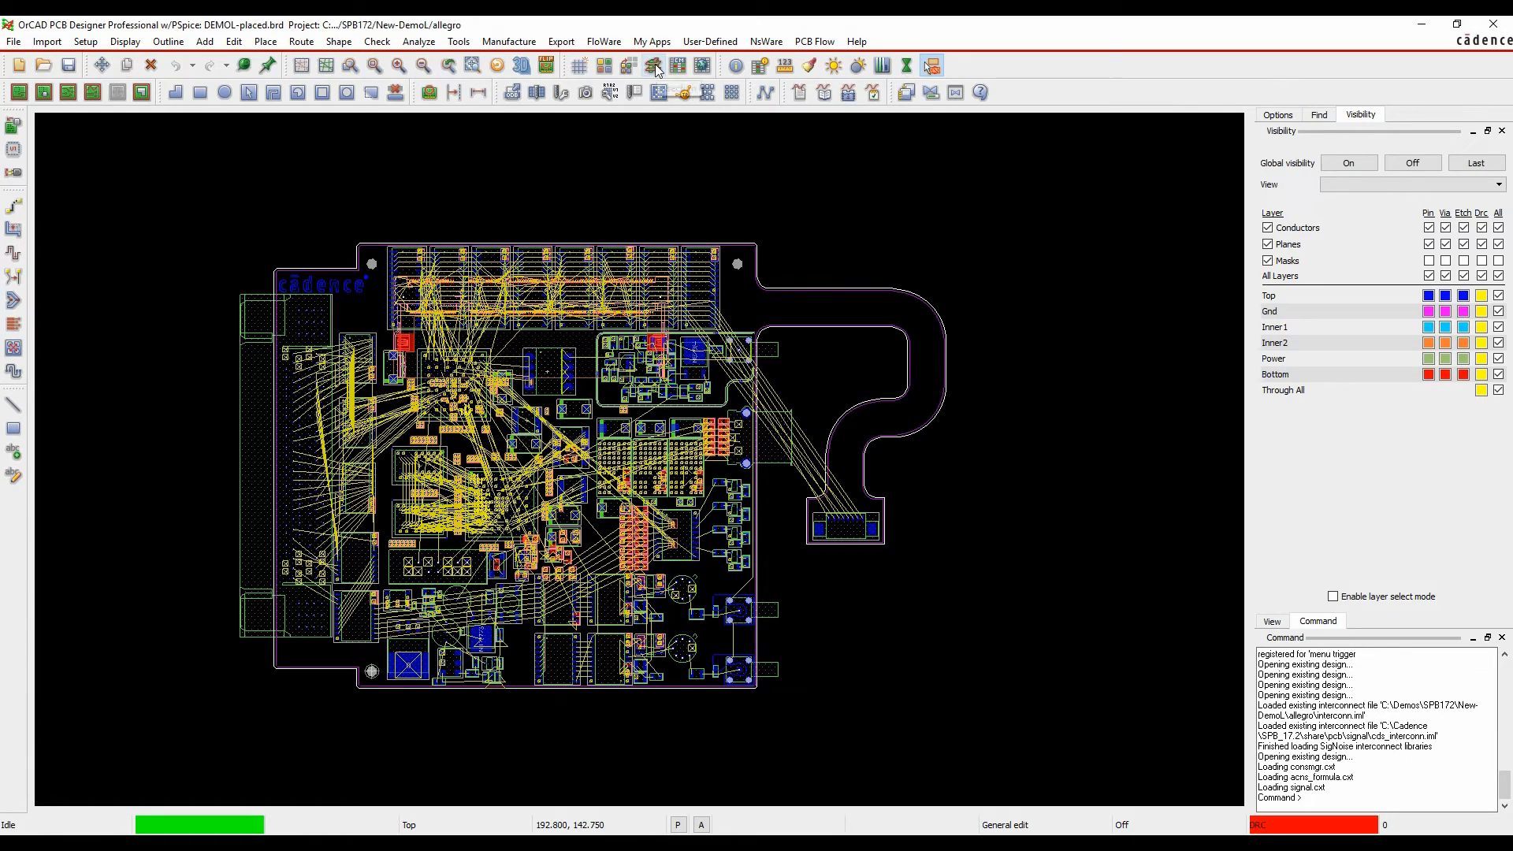
pyautogui.moveTo(654, 65)
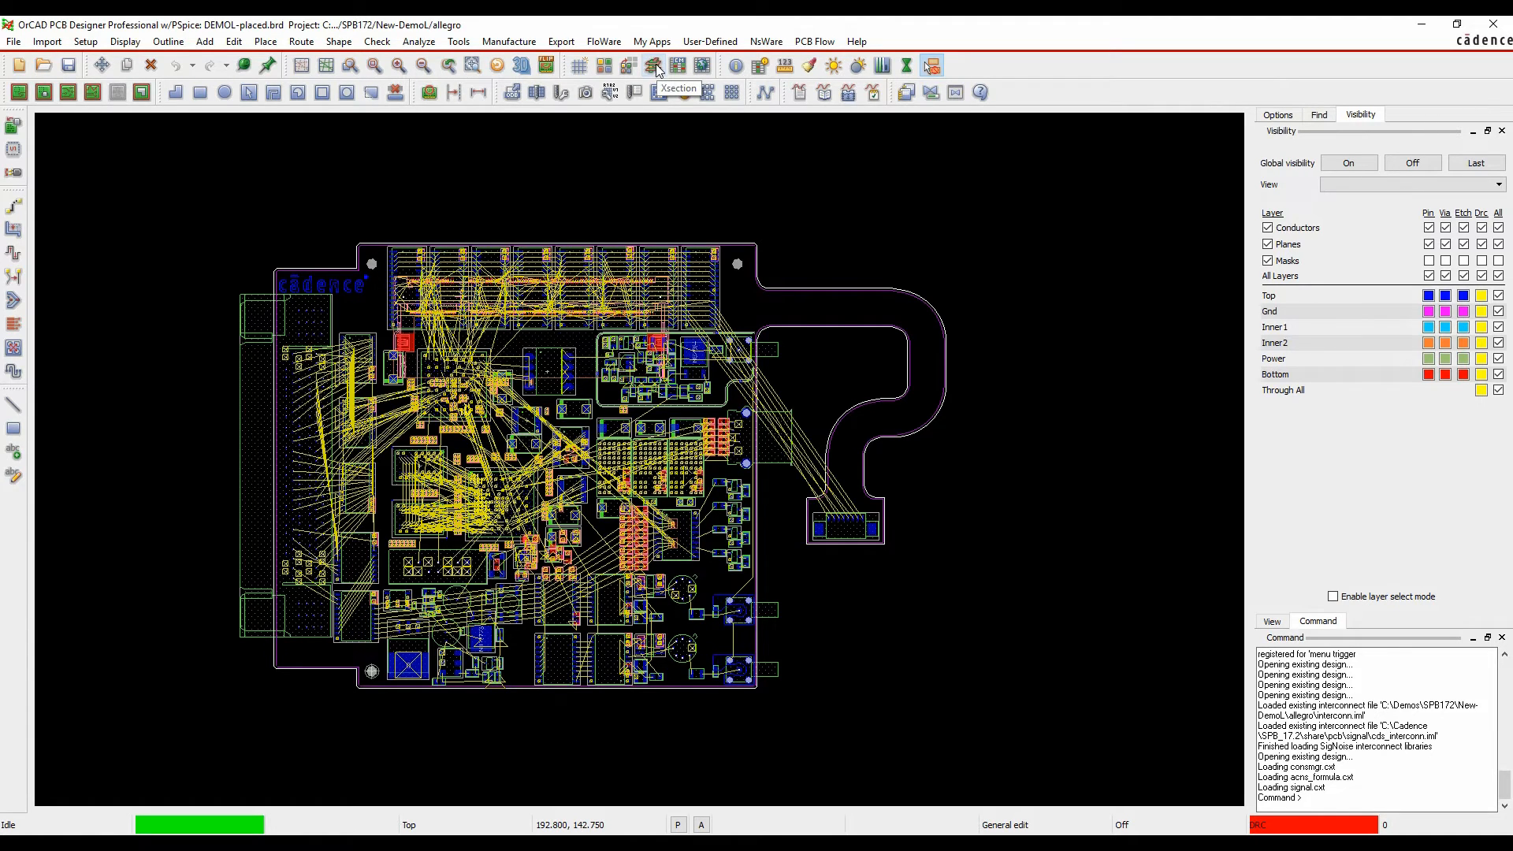
# Step: On the Electrical Net Impedance worksheet, give net DDIR a 50-ohm target impedance
pyautogui.click(678, 65)
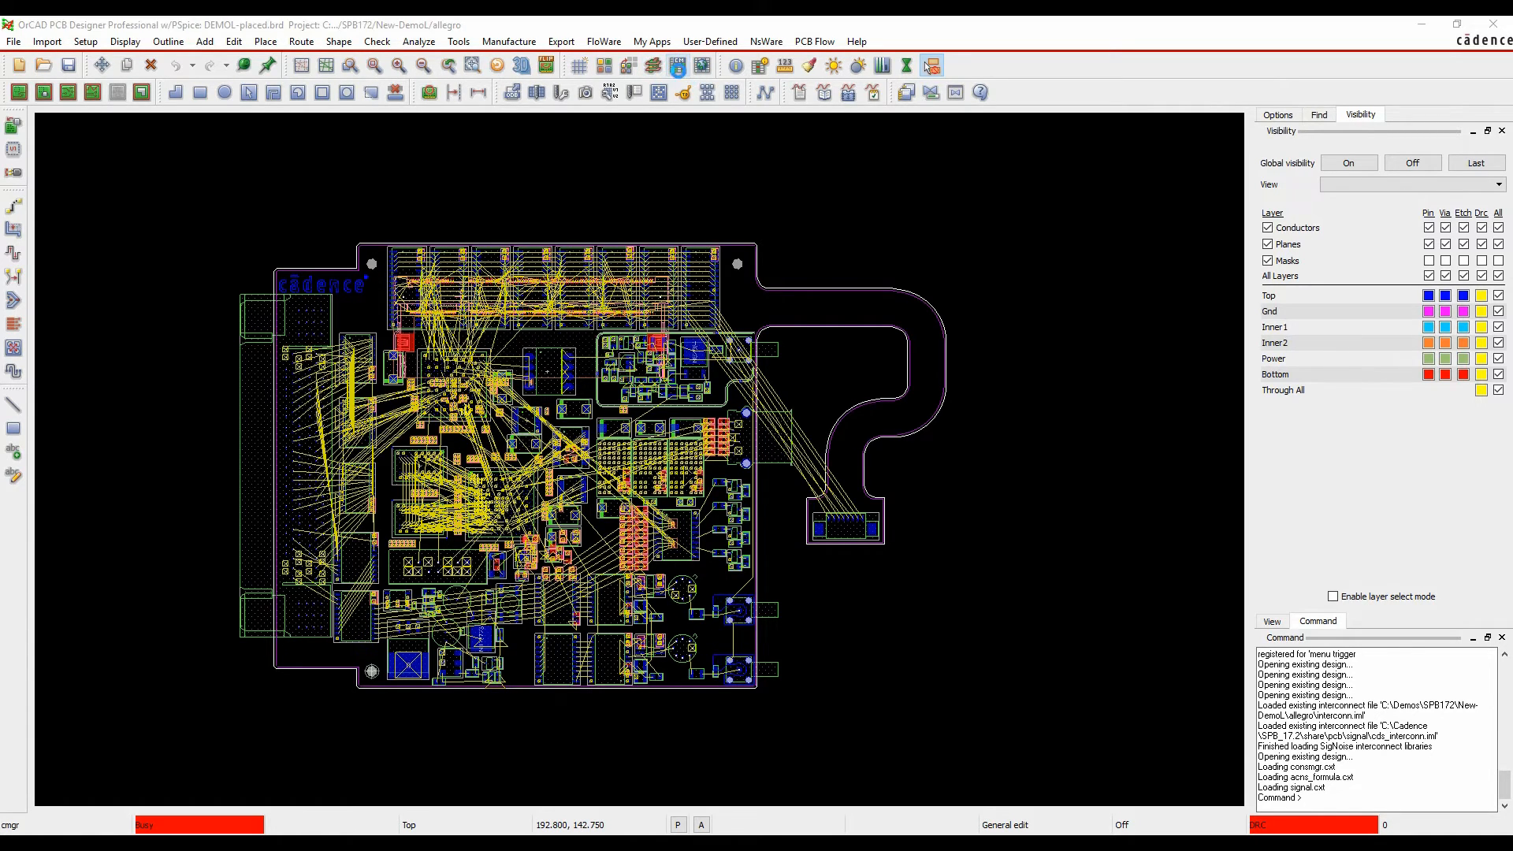
pyautogui.click(931, 65)
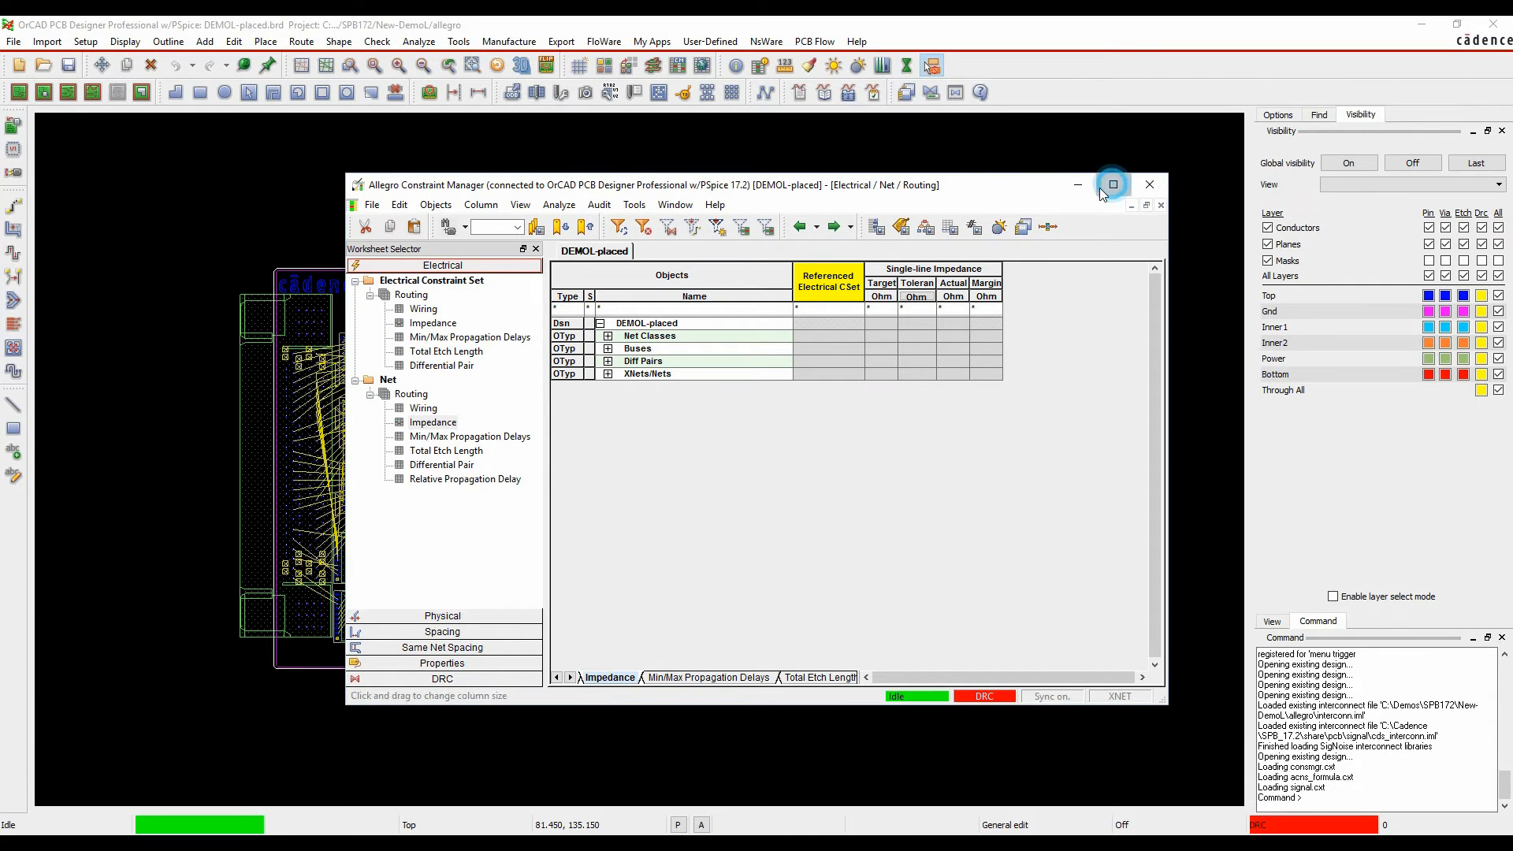
pyautogui.click(1111, 184)
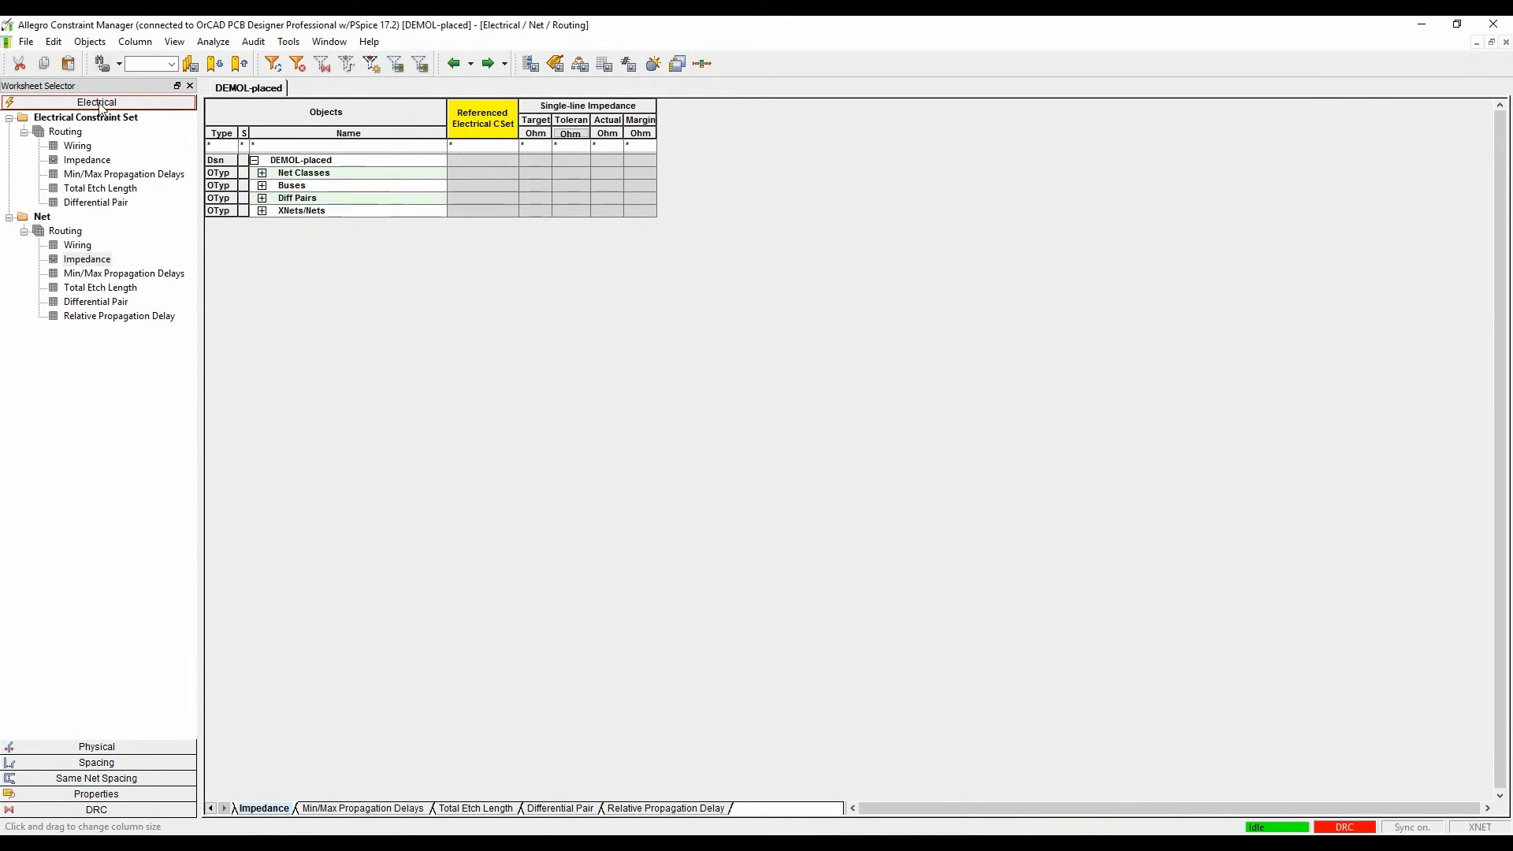
pyautogui.click(87, 258)
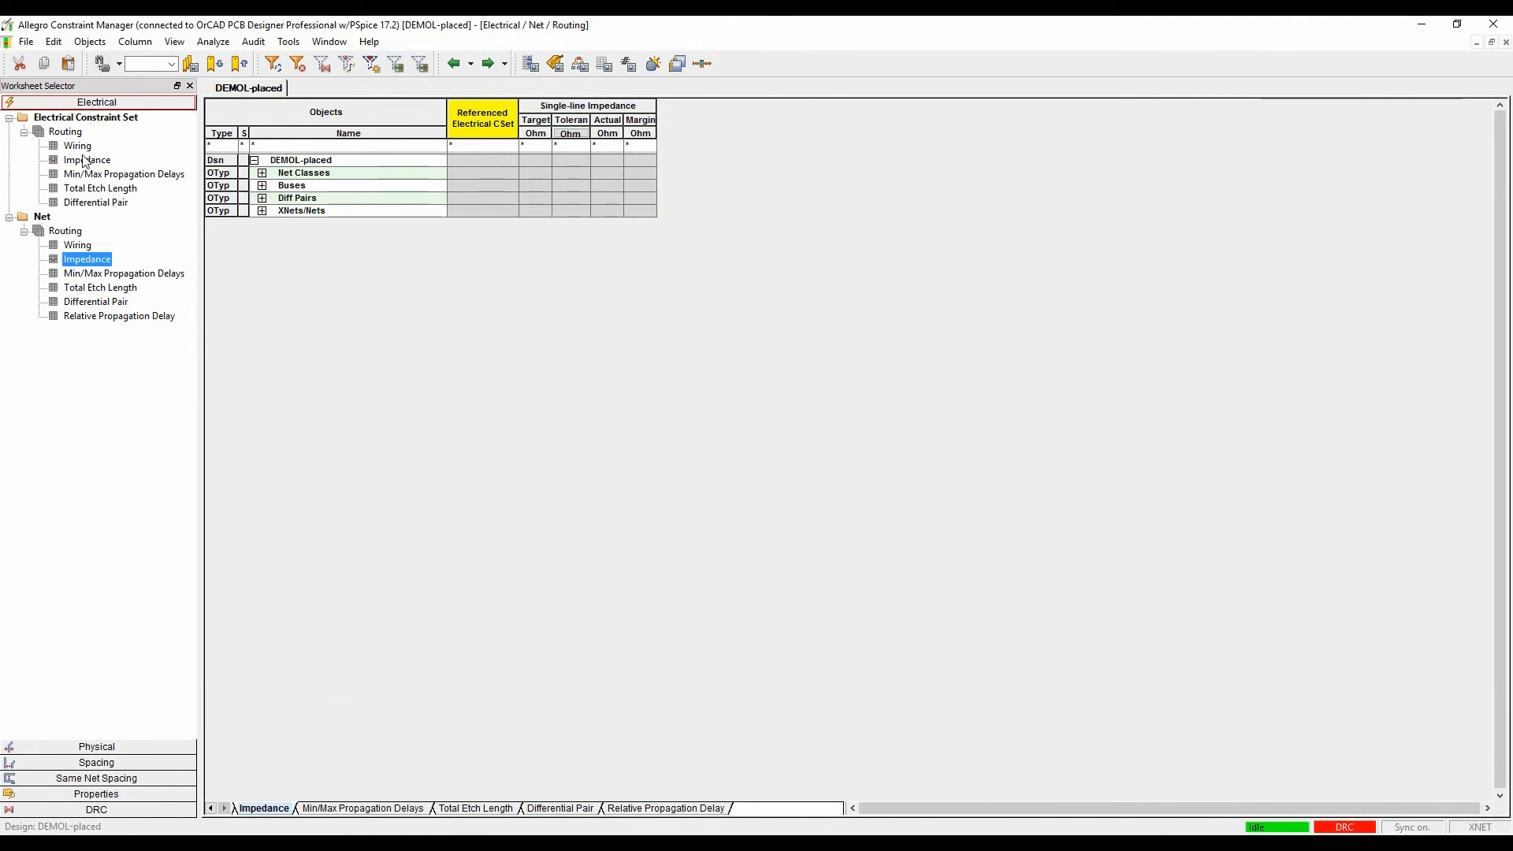
pyautogui.click(262, 209)
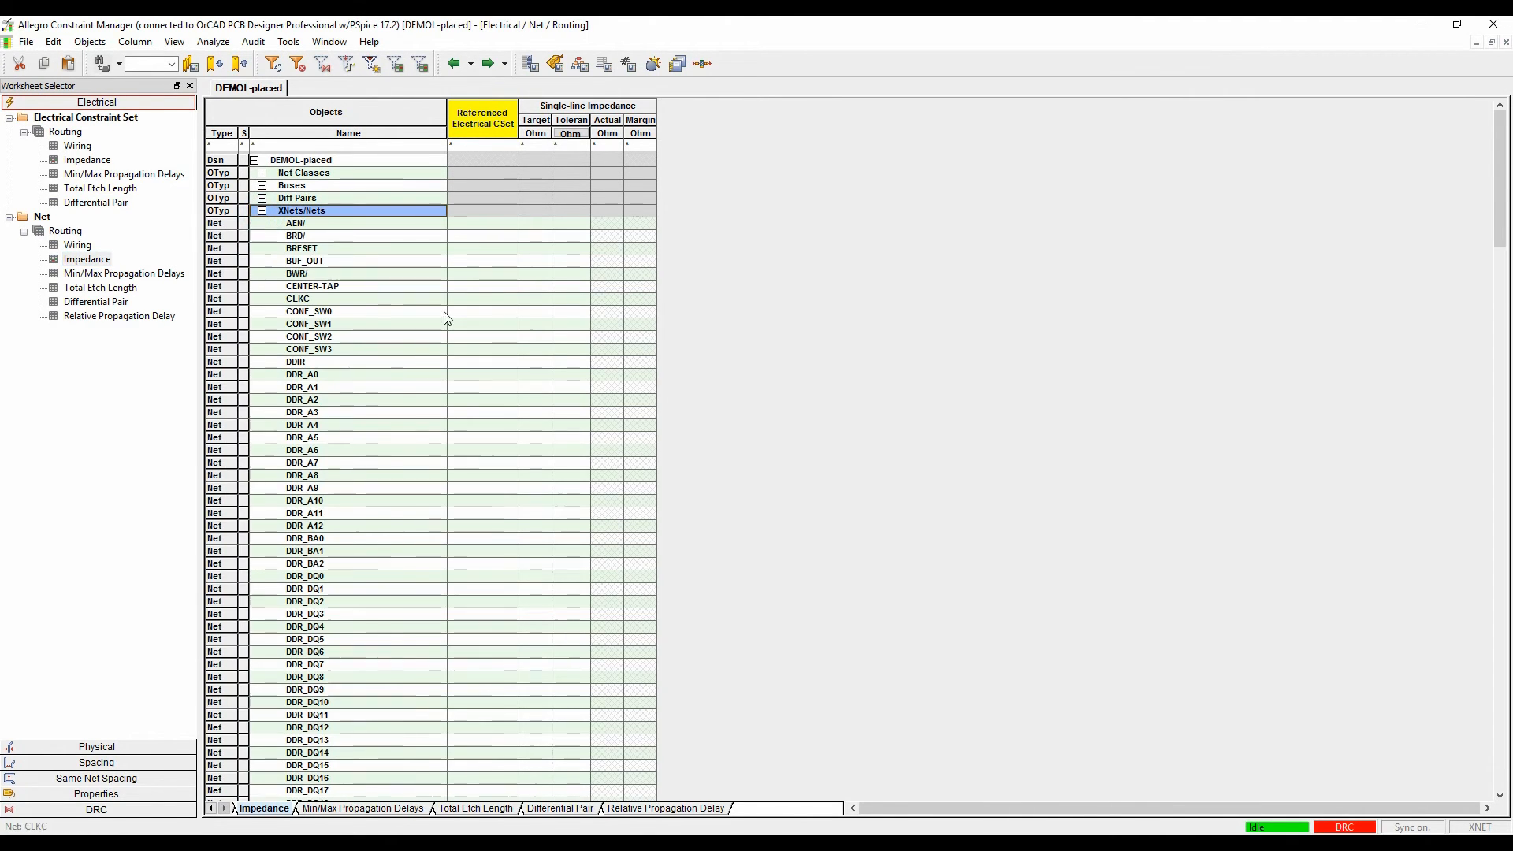
pyautogui.click(534, 362)
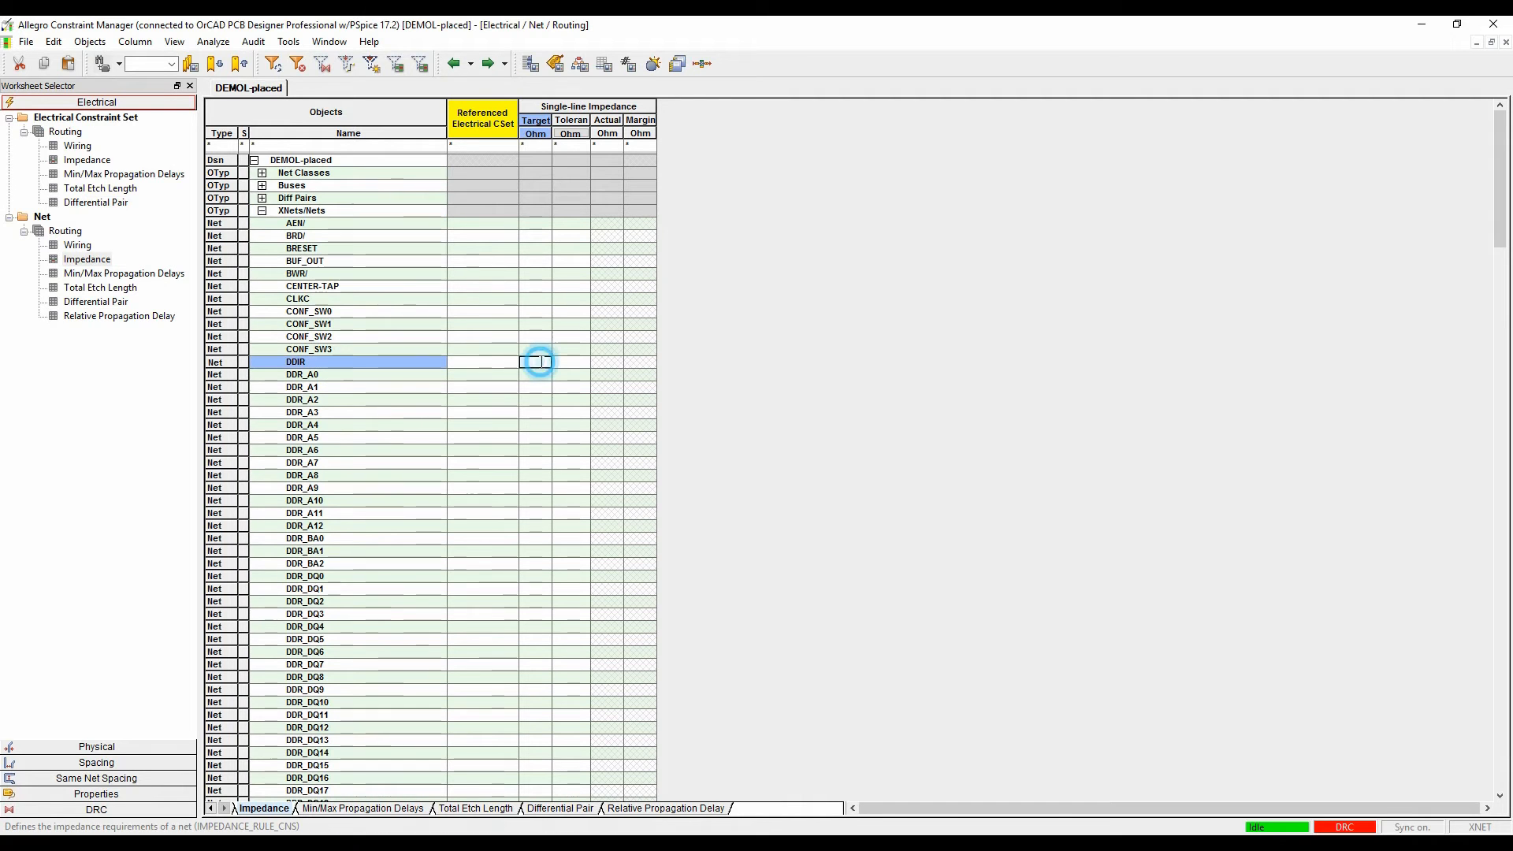
pyautogui.write('50')
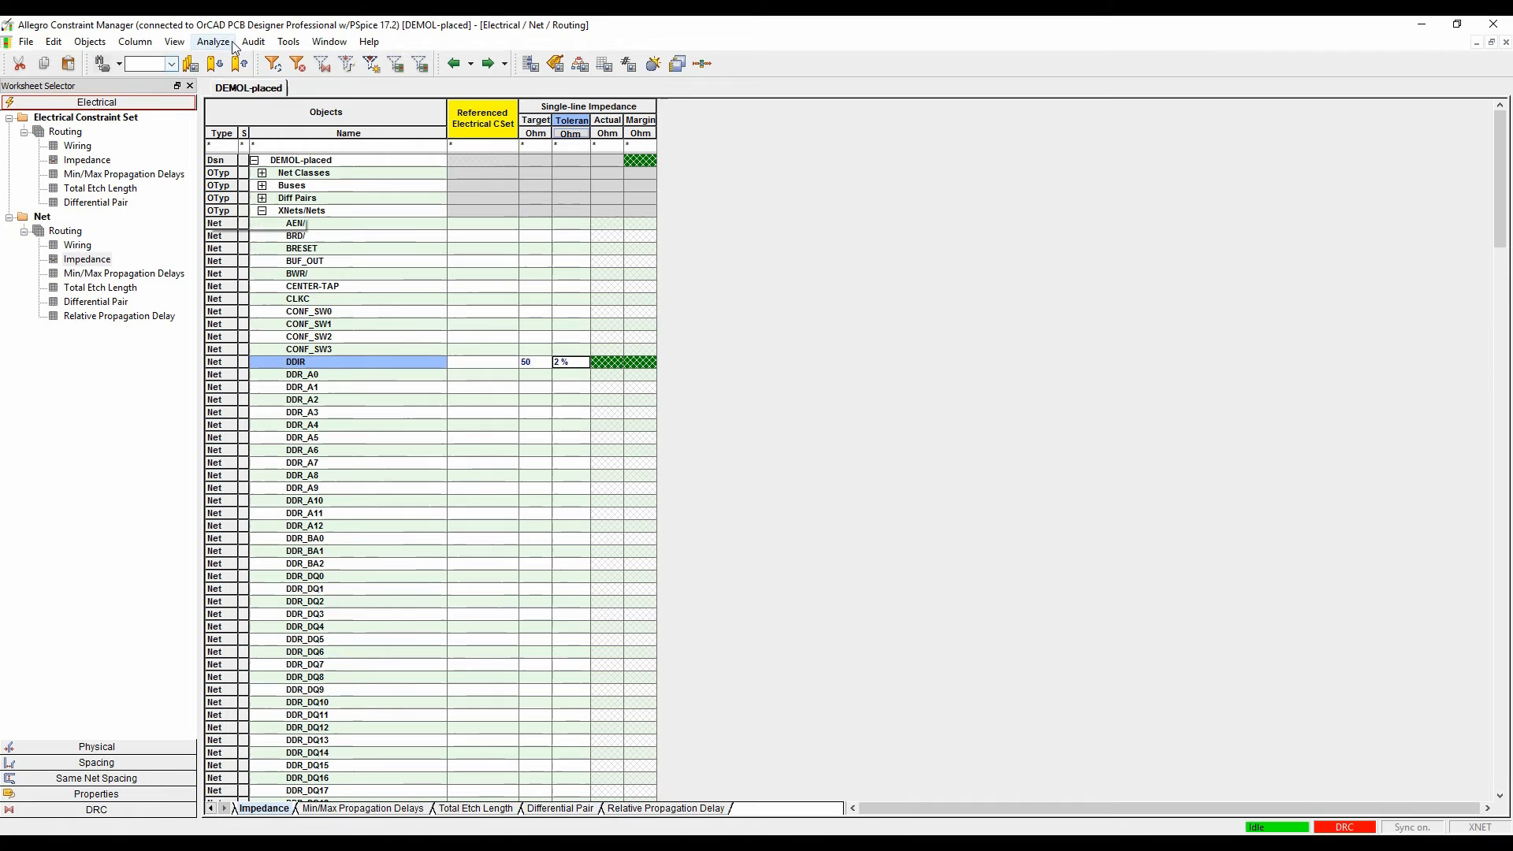
# Step: Review Analysis Modes with Impedance checking on, then close the Constraint Manager
pyautogui.click(211, 41)
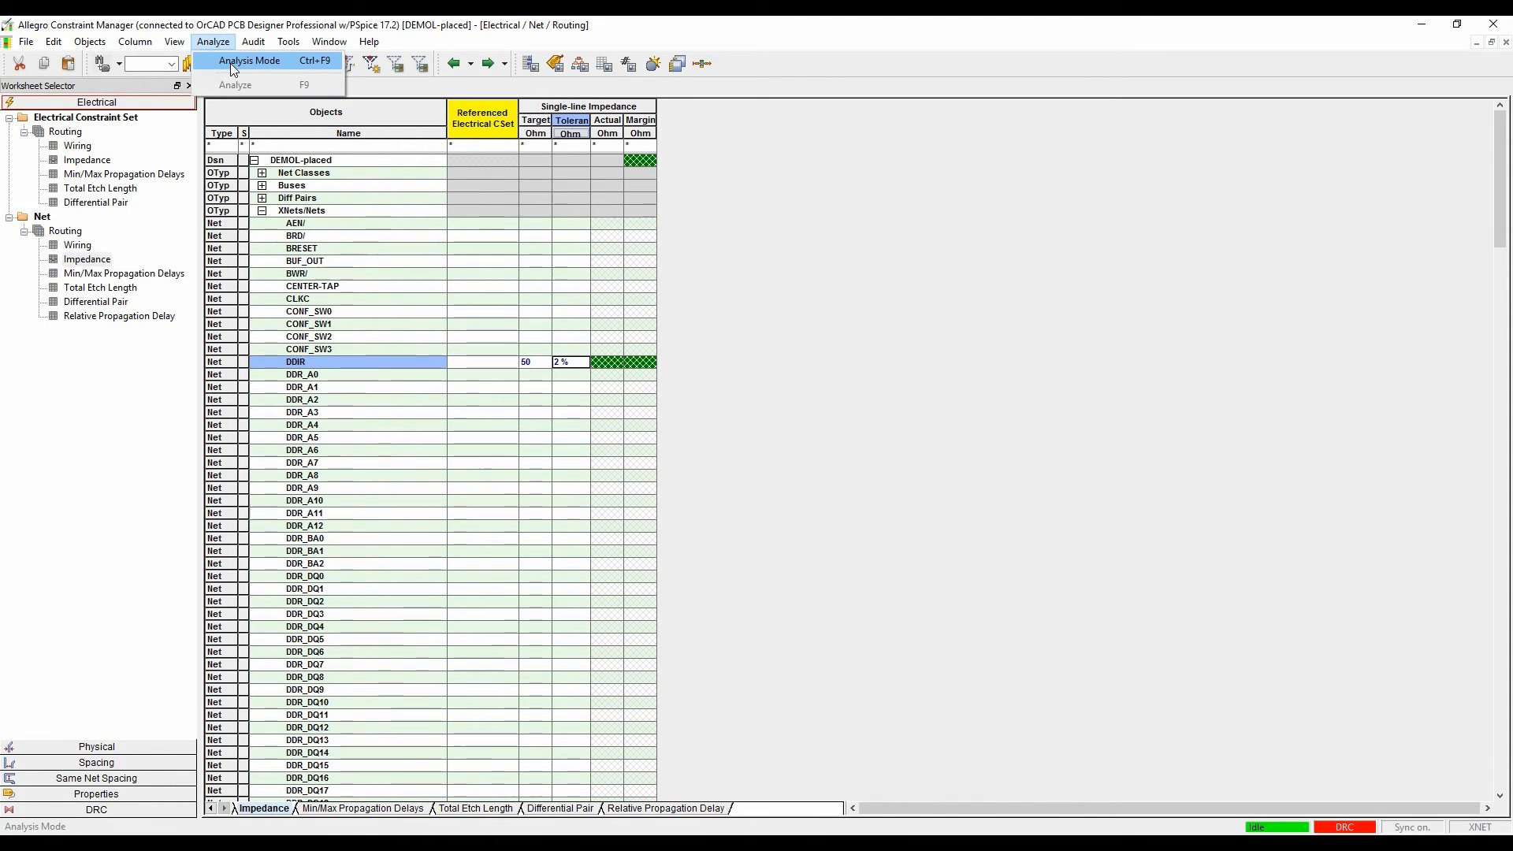
pyautogui.click(249, 60)
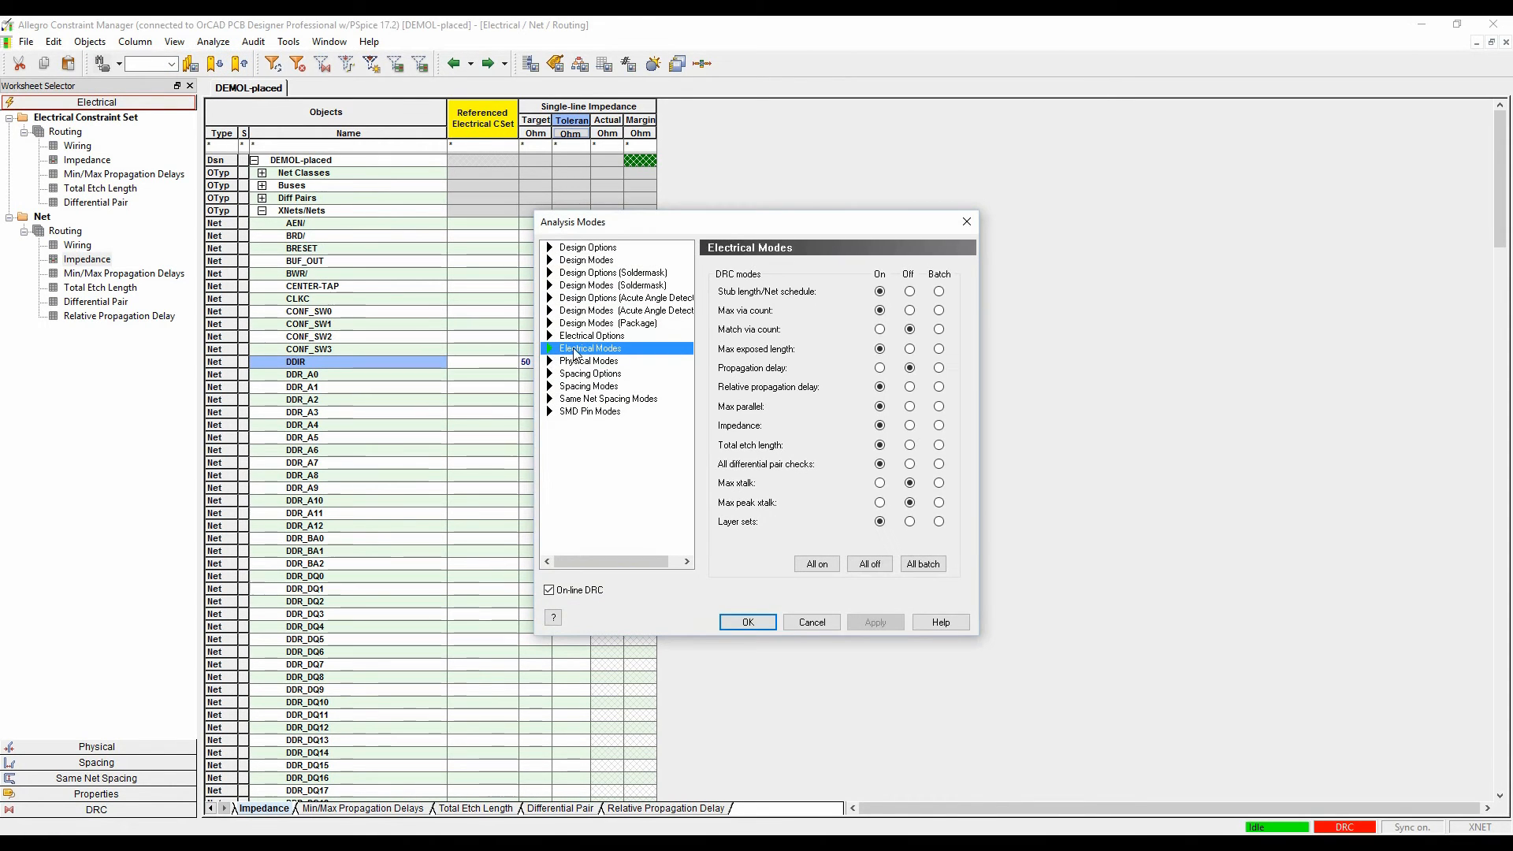
pyautogui.moveTo(873, 419)
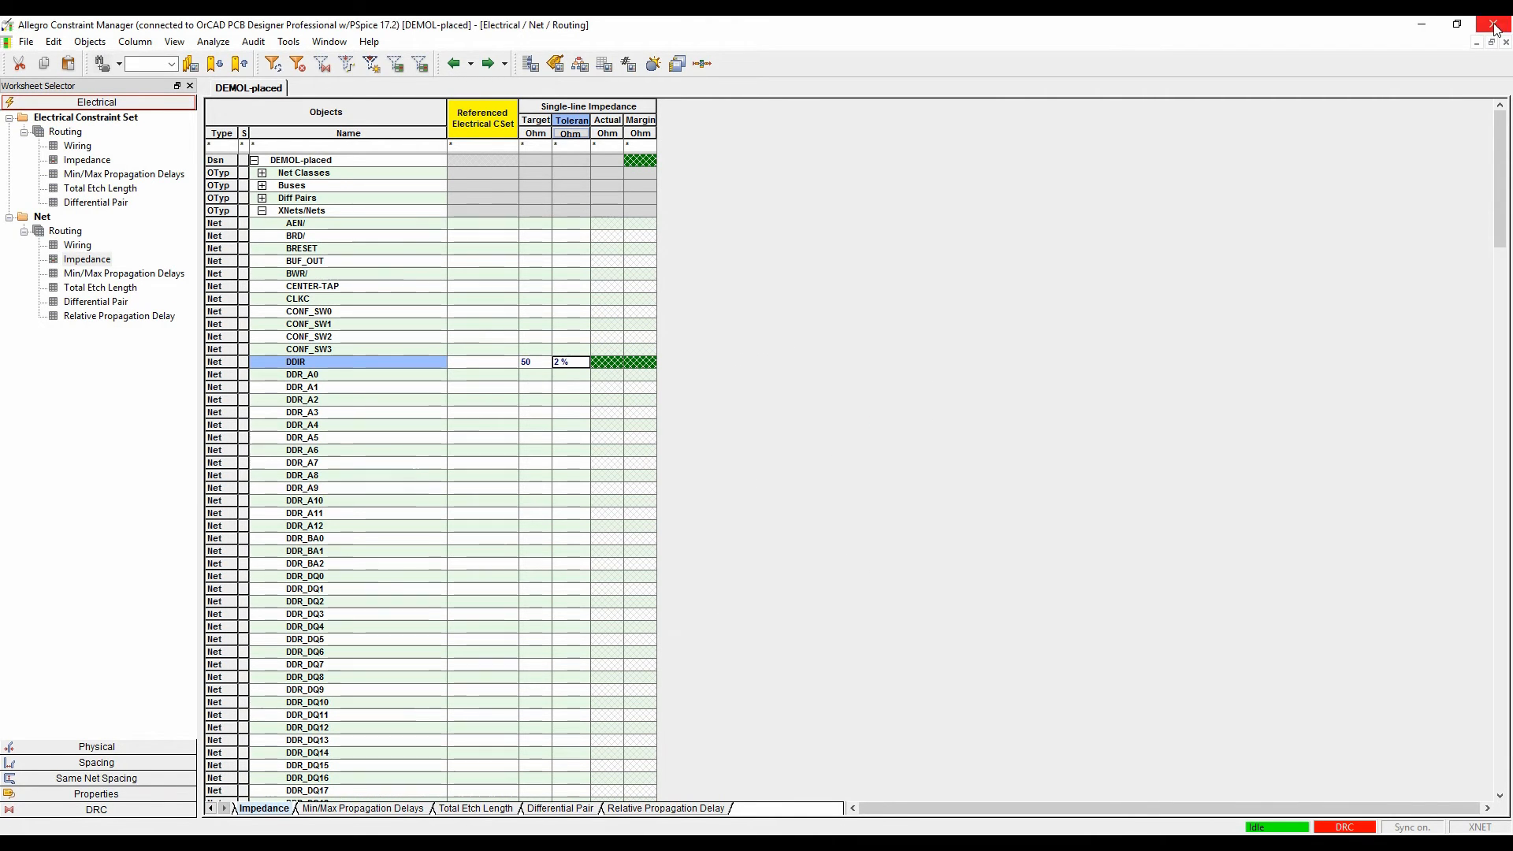
pyautogui.click(1493, 24)
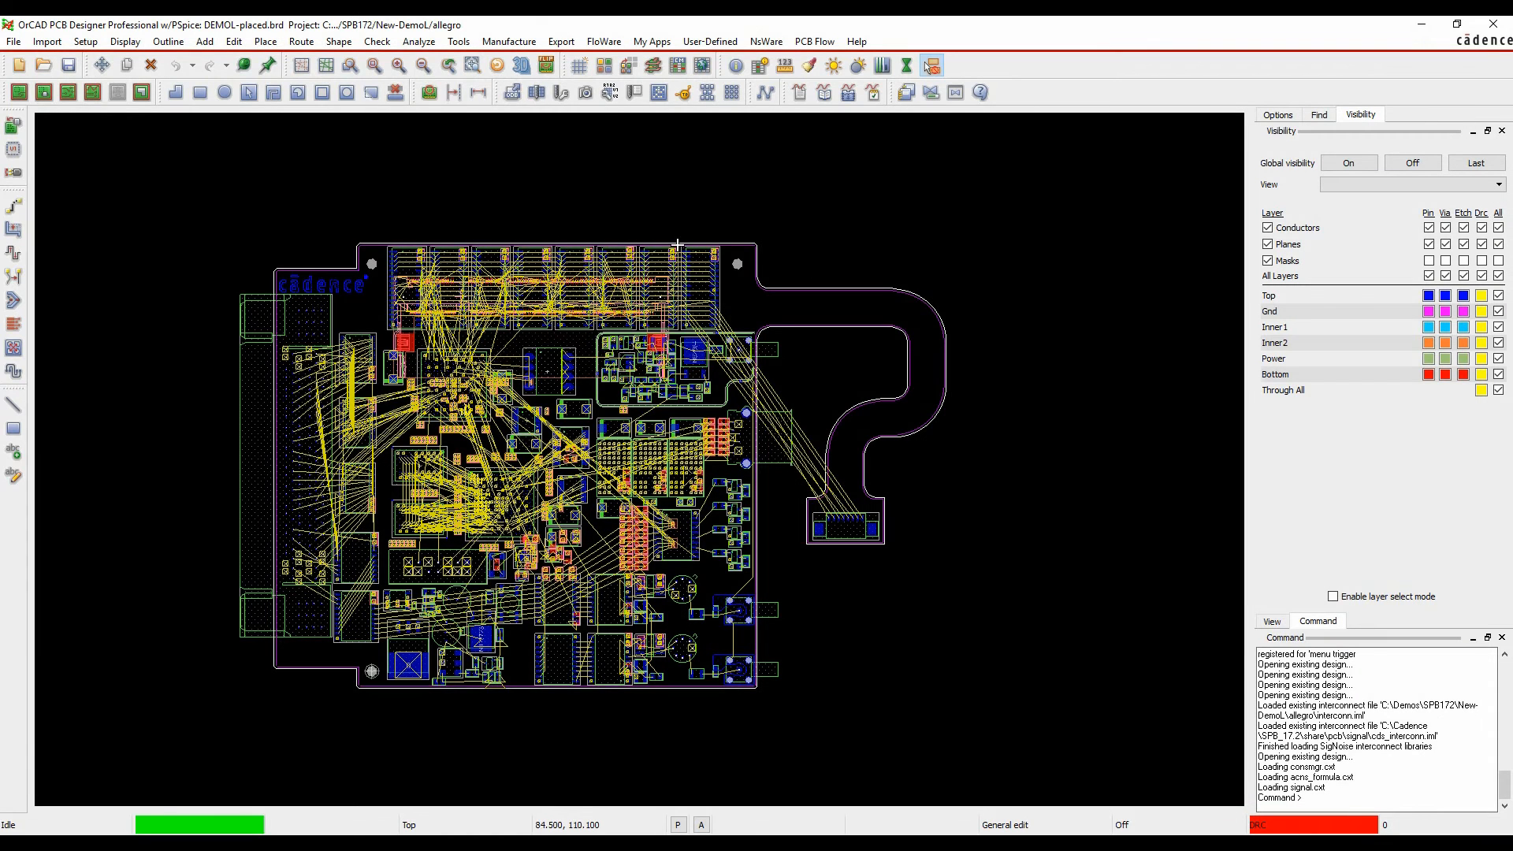
pyautogui.moveTo(618, 487)
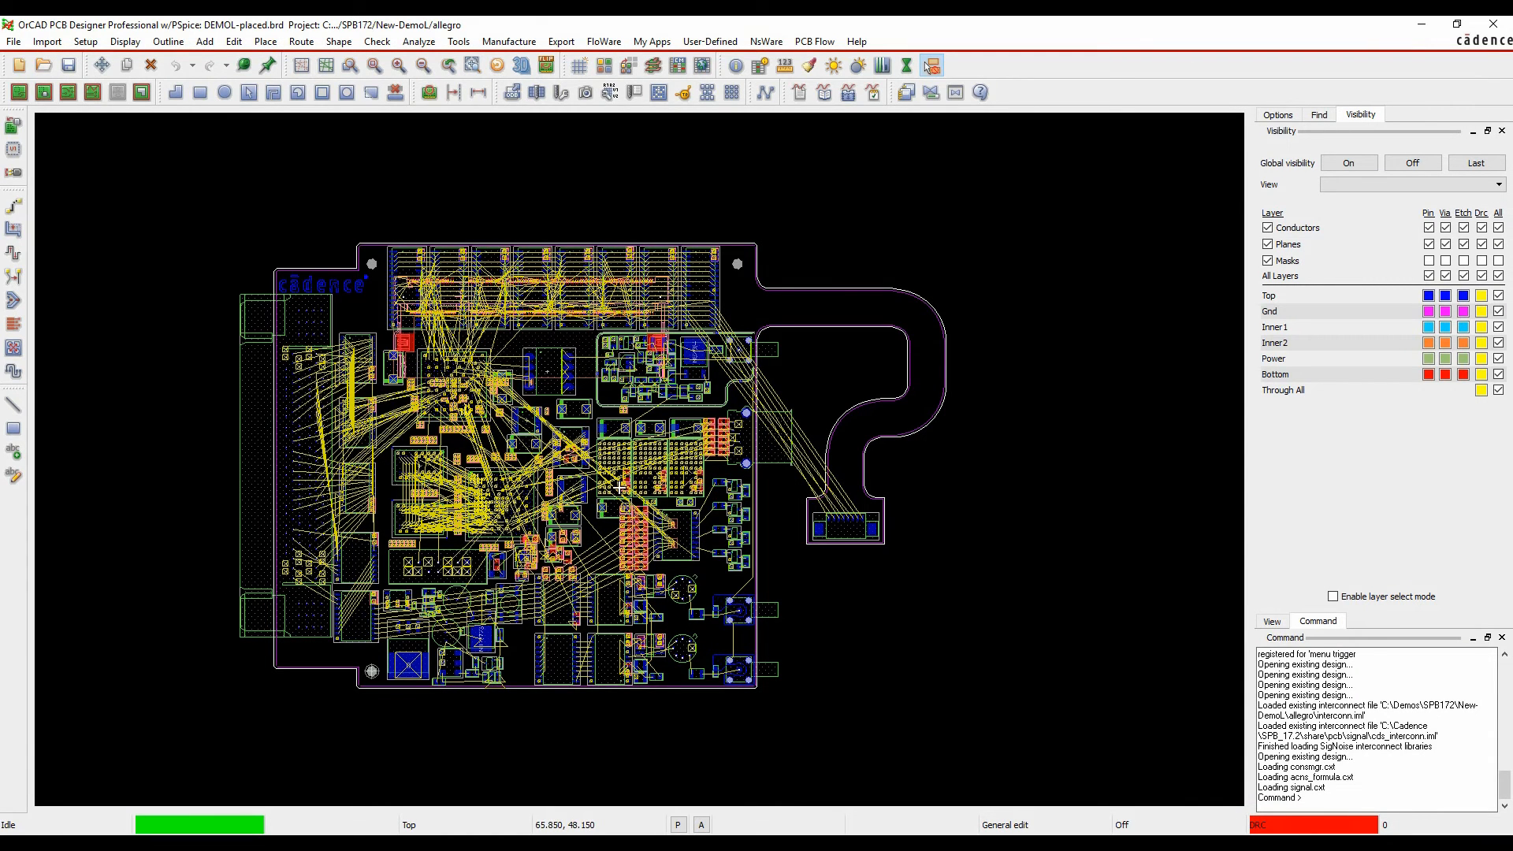
# Step: Change the product editor to Allegro PCB Designer via File > Change Editor
pyautogui.click(14, 41)
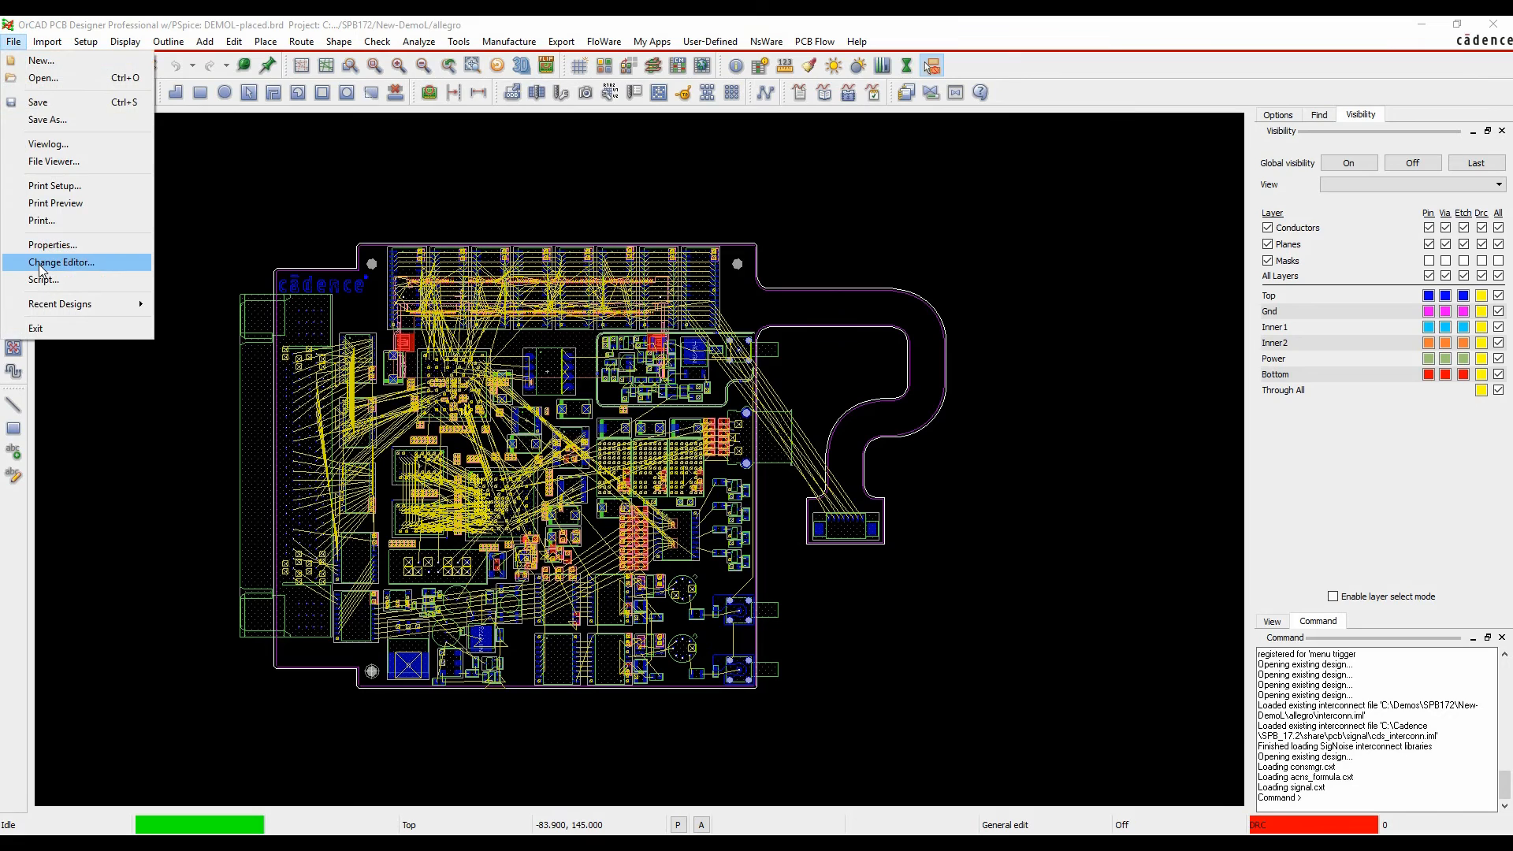
pyautogui.click(61, 261)
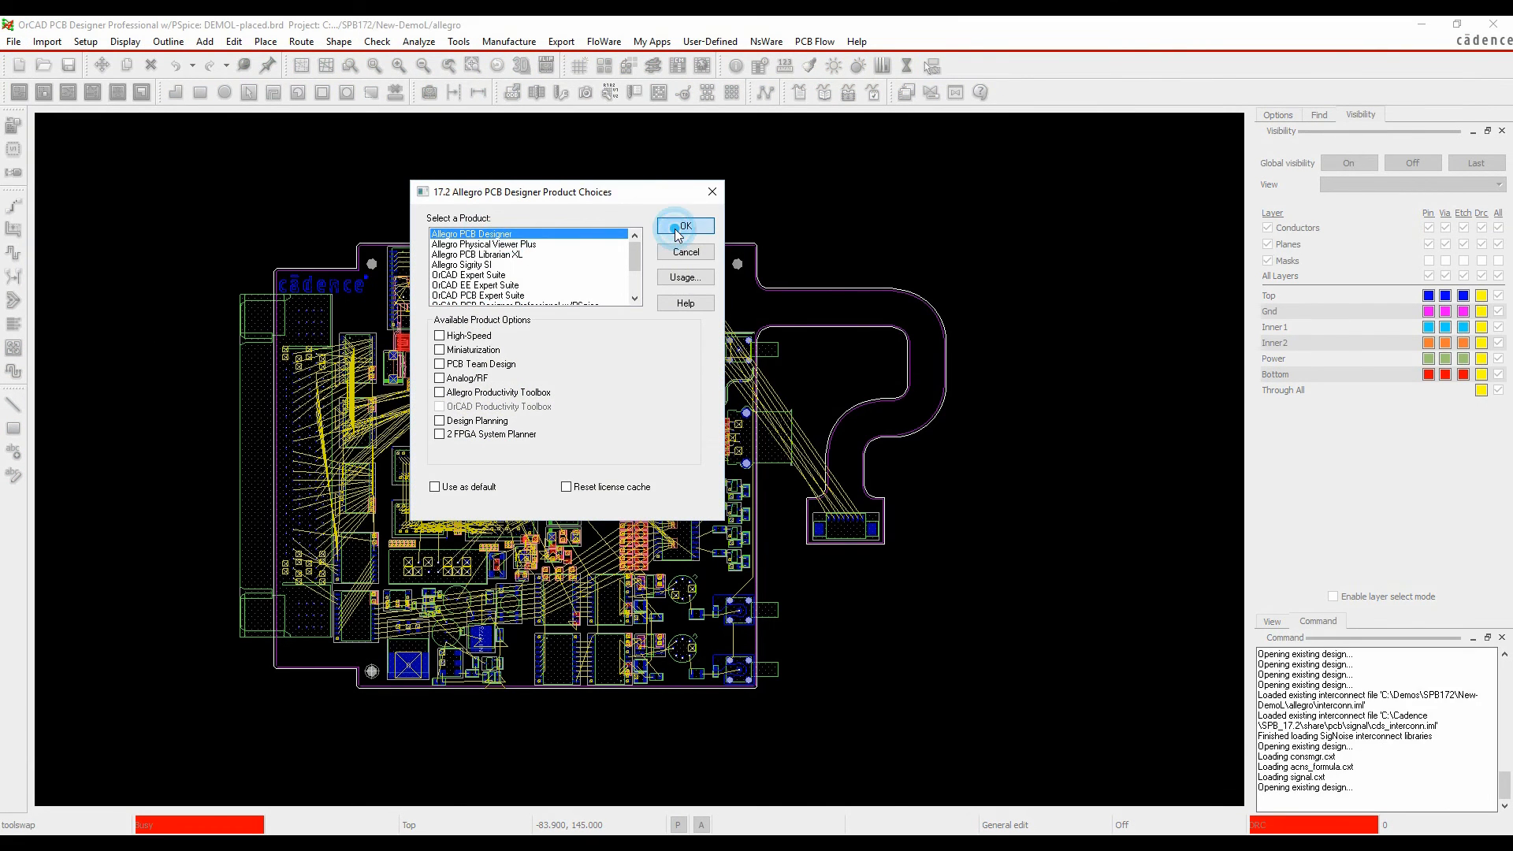
pyautogui.click(684, 225)
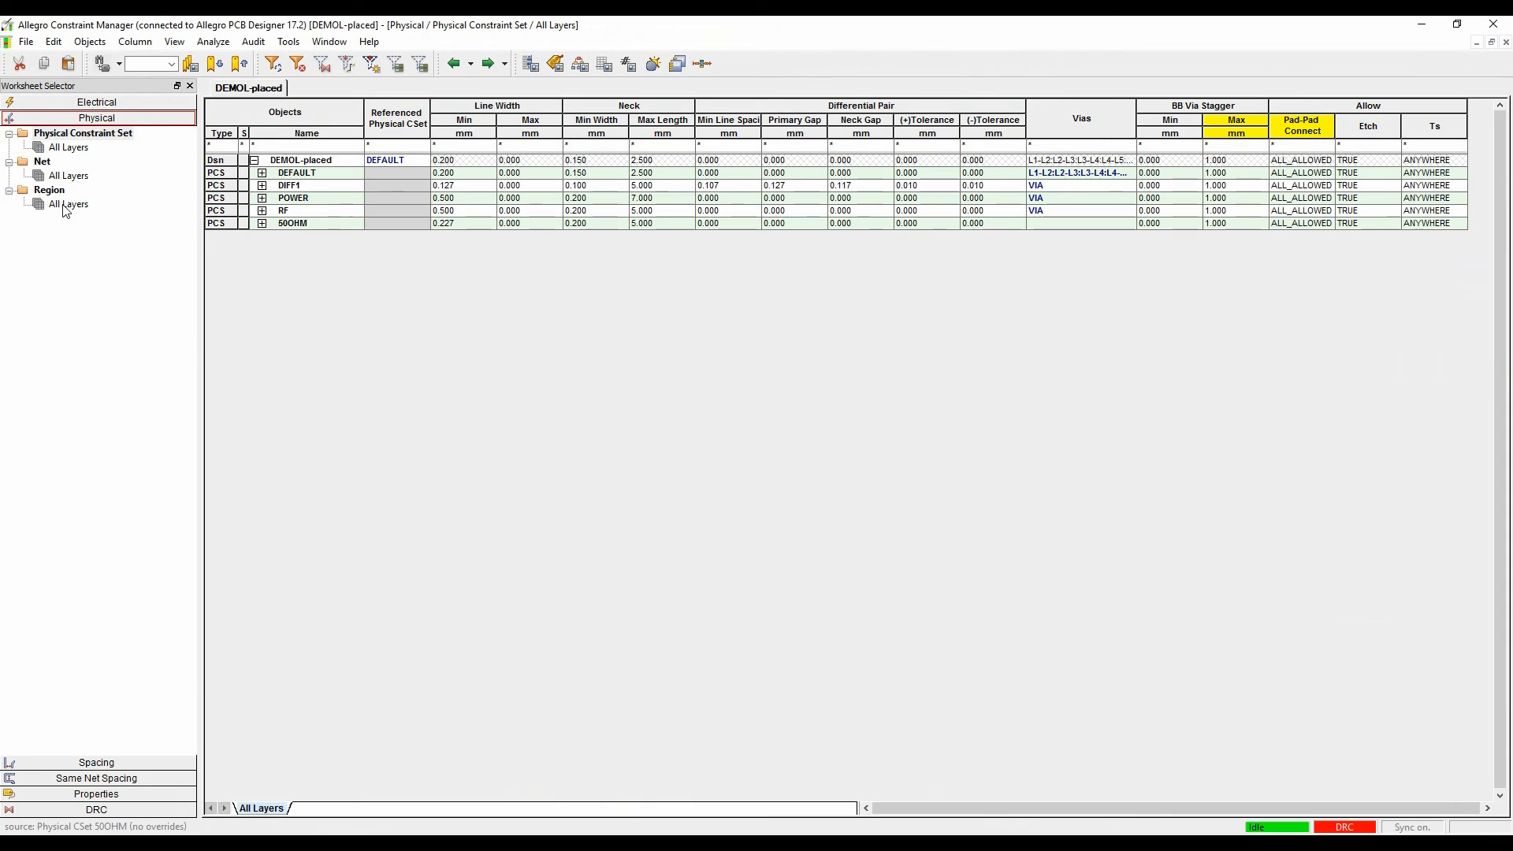
# Step: Bring up the Region context menu under the All Layers physical constraint sets
pyautogui.rightClick(445, 222)
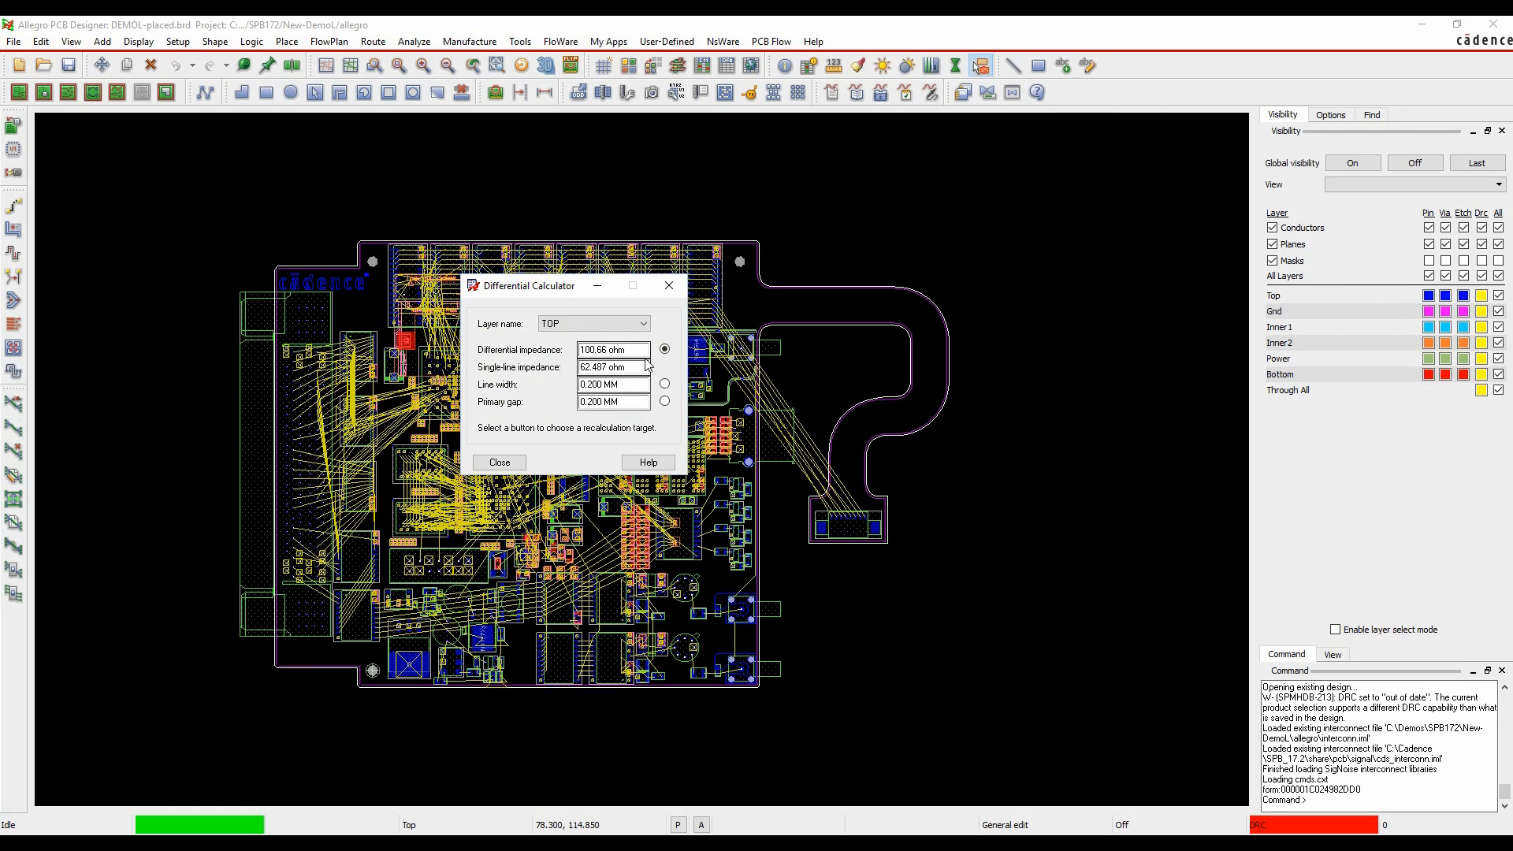
# Step: Select the TOP layer's 82.487-ohm single-line impedance value in the Differential Calculator for editing
pyautogui.tripleClick(613, 368)
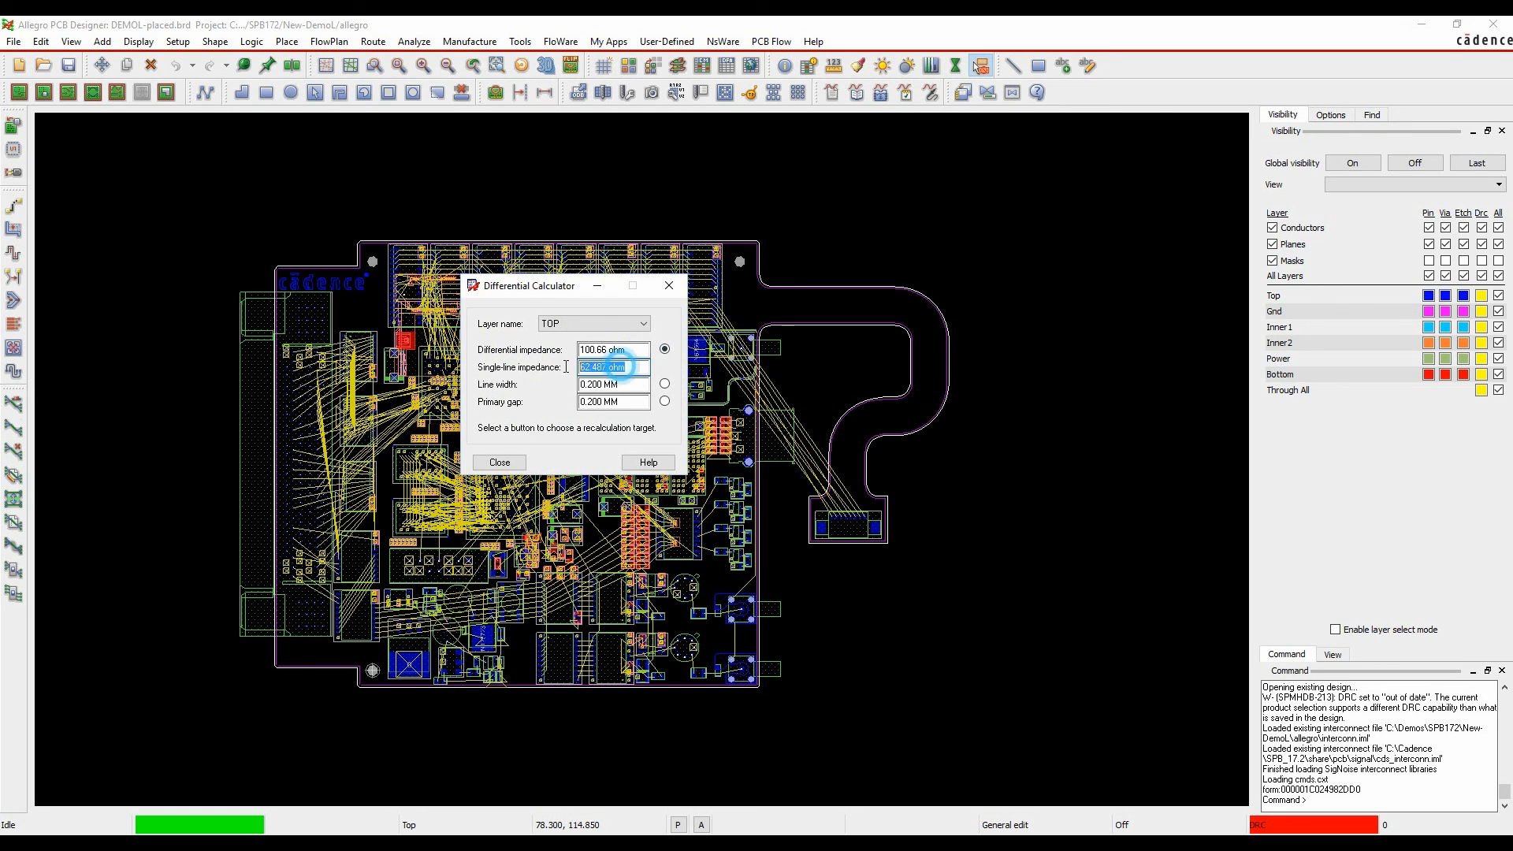